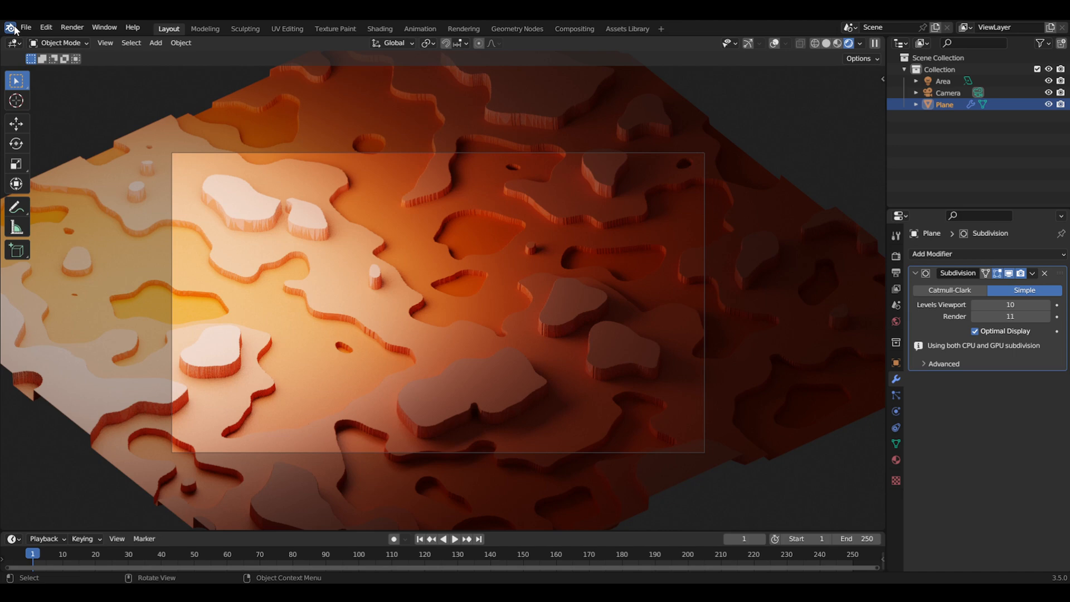
# Step: Replace the terrain file with a new General file from the File menu
pyautogui.click(25, 27)
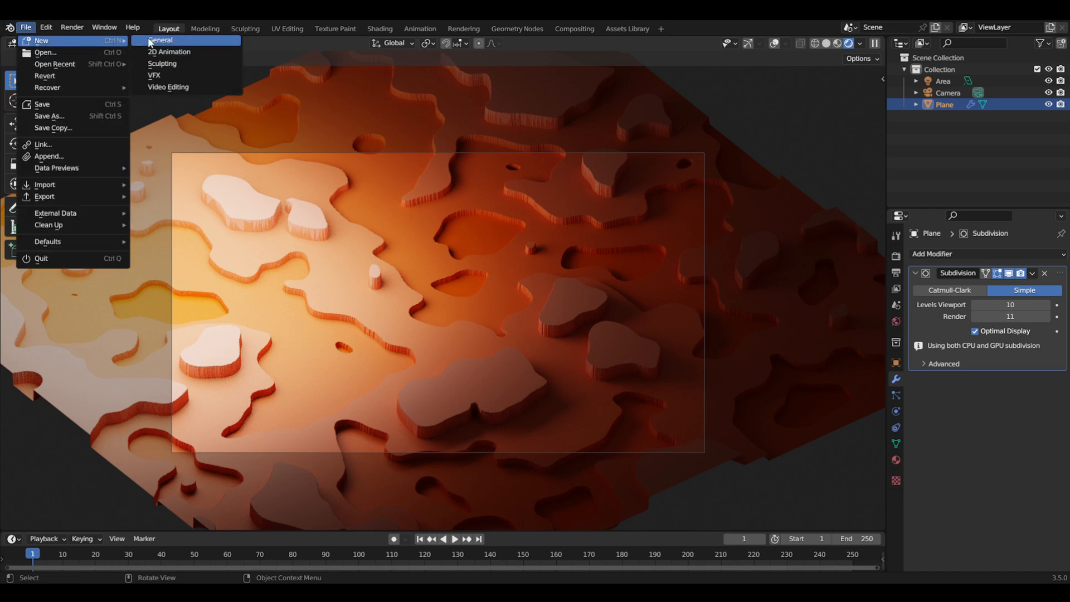
pyautogui.click(160, 40)
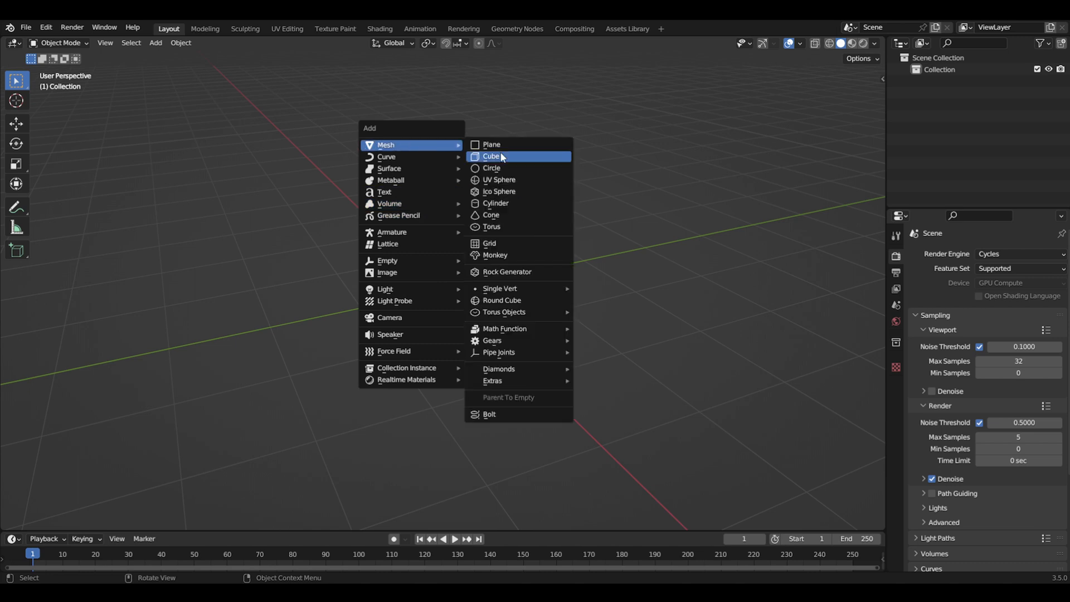
# Step: Add a scaled-up plane with a Simple Subdivision modifier at viewport 10, render 11
pyautogui.click(490, 144)
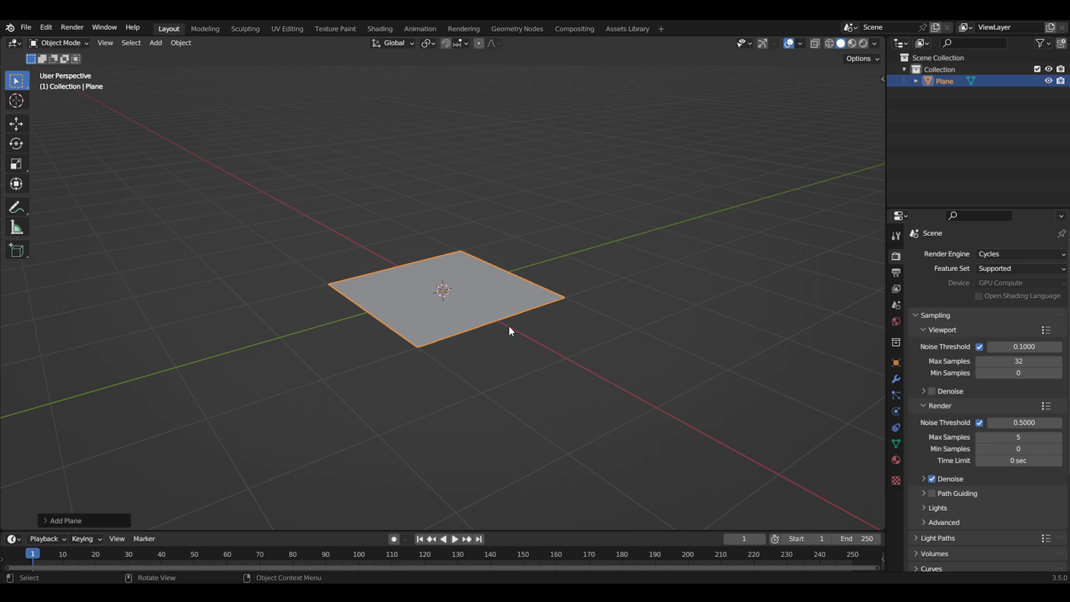
pyautogui.moveTo(508, 331); pyautogui.dragTo(480, 325)
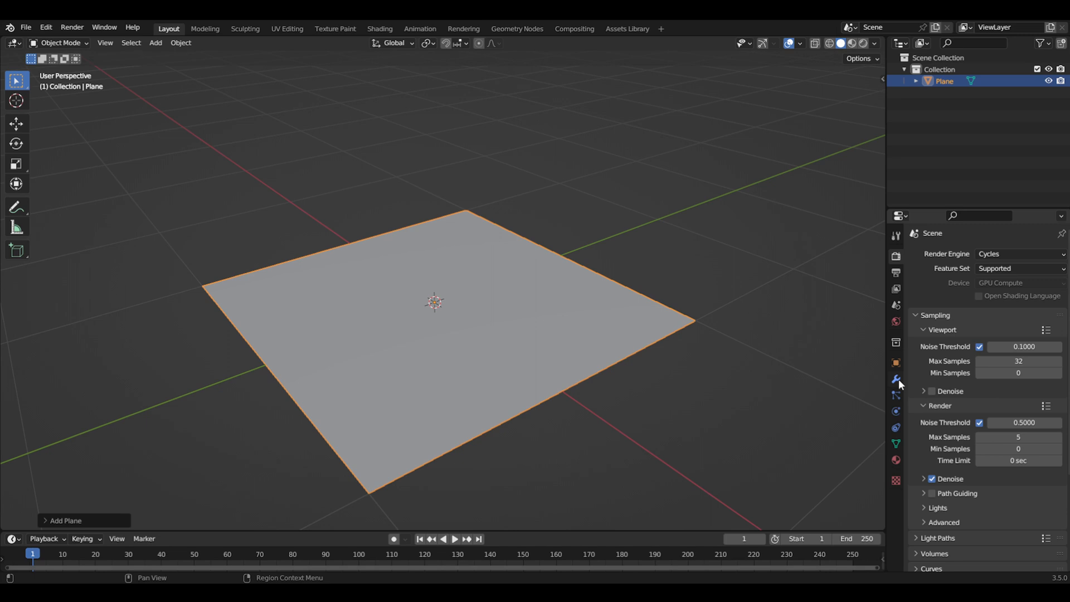
pyautogui.moveTo(896, 383)
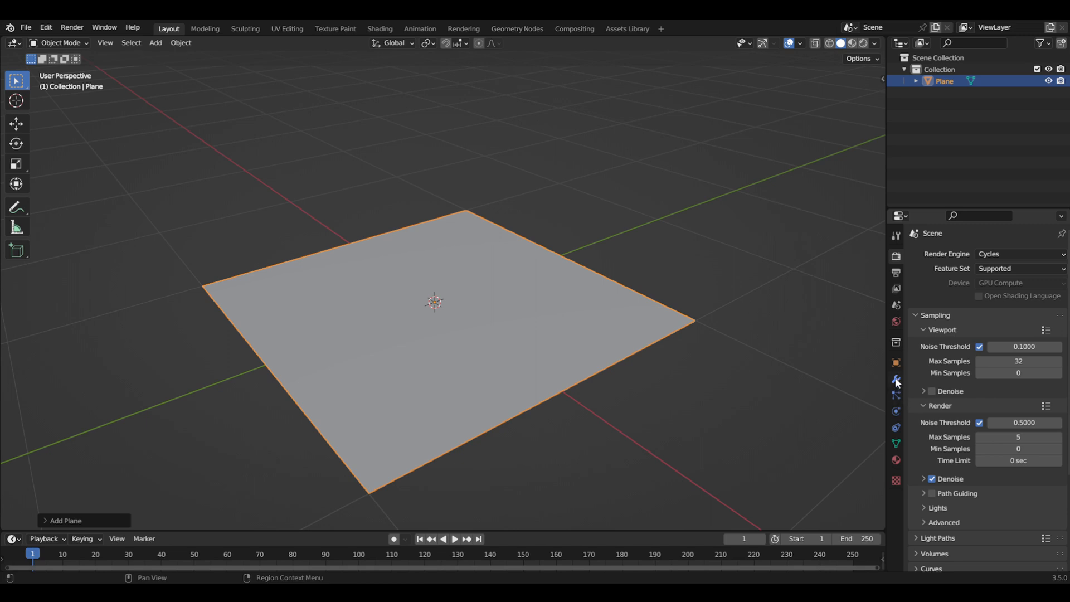
pyautogui.click(896, 395)
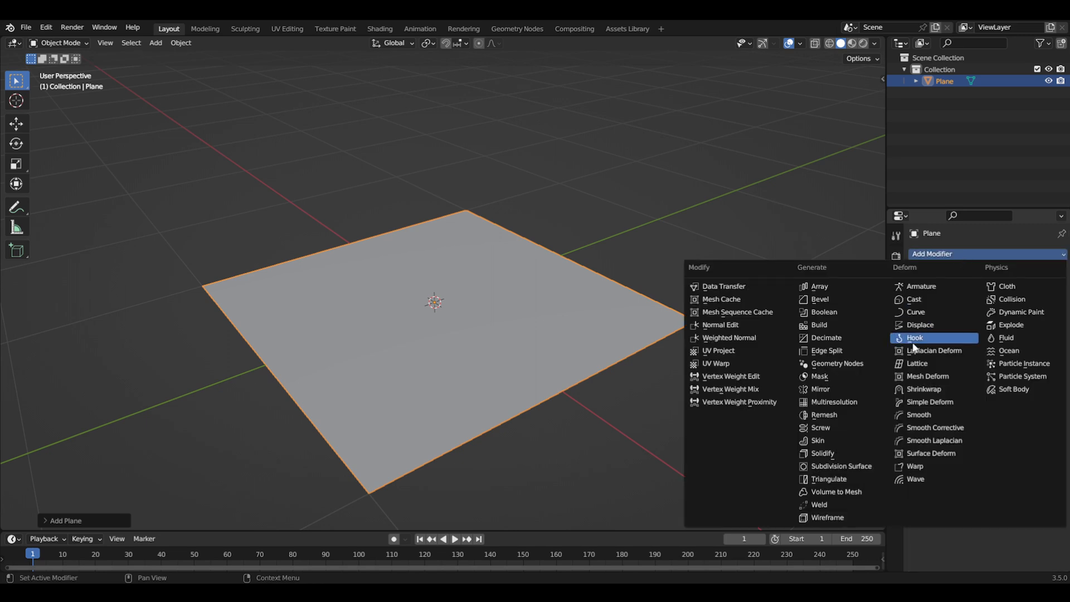
pyautogui.click(843, 466)
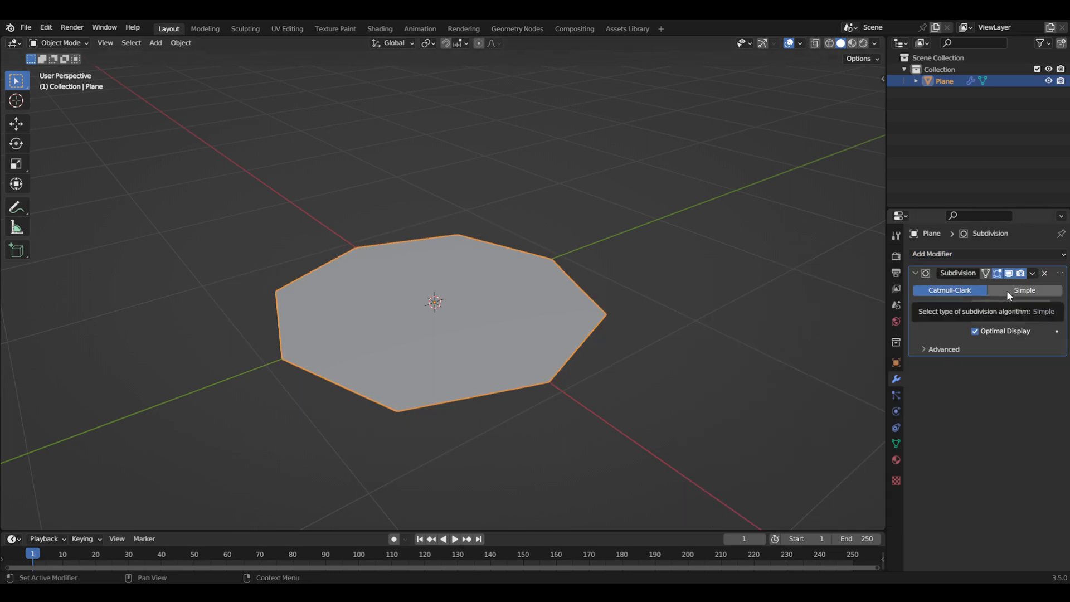
pyautogui.click(1024, 290)
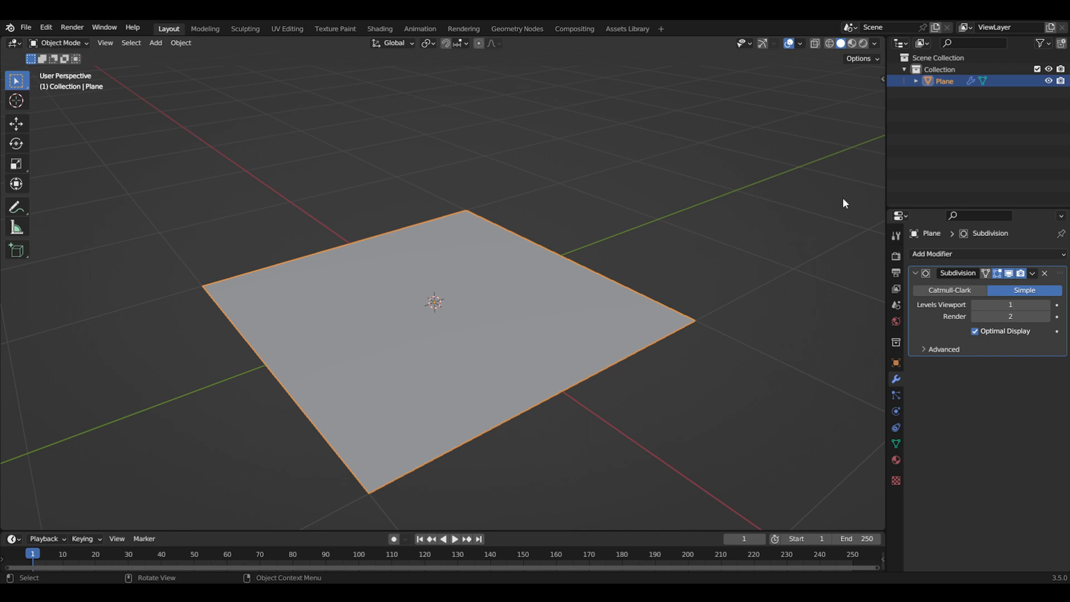
pyautogui.click(1010, 305)
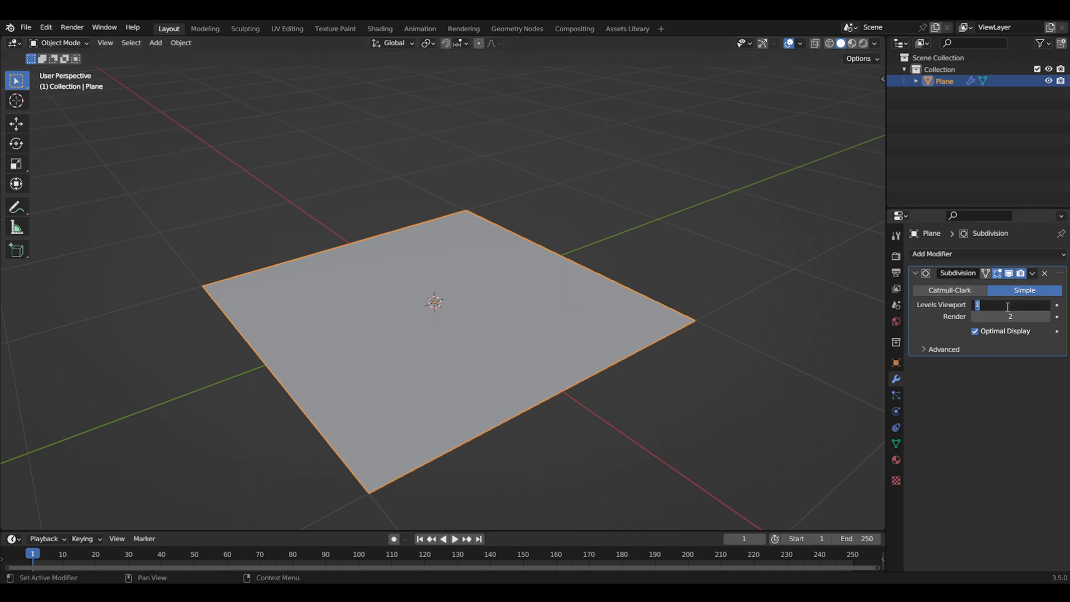
pyautogui.write('10')
pyautogui.click(1011, 317)
pyautogui.write('11')
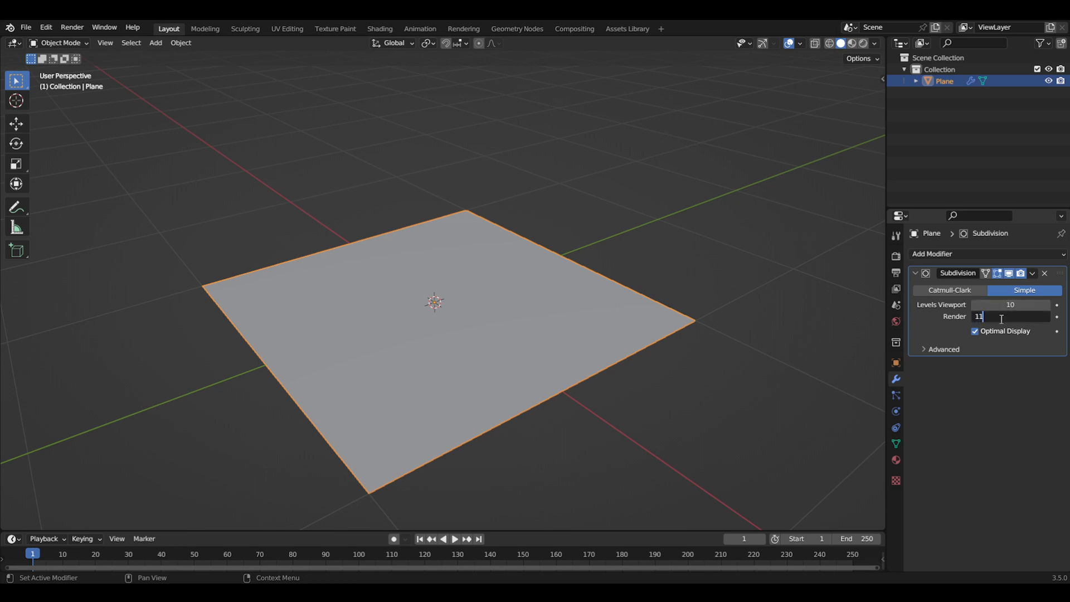
pyautogui.press('Return')
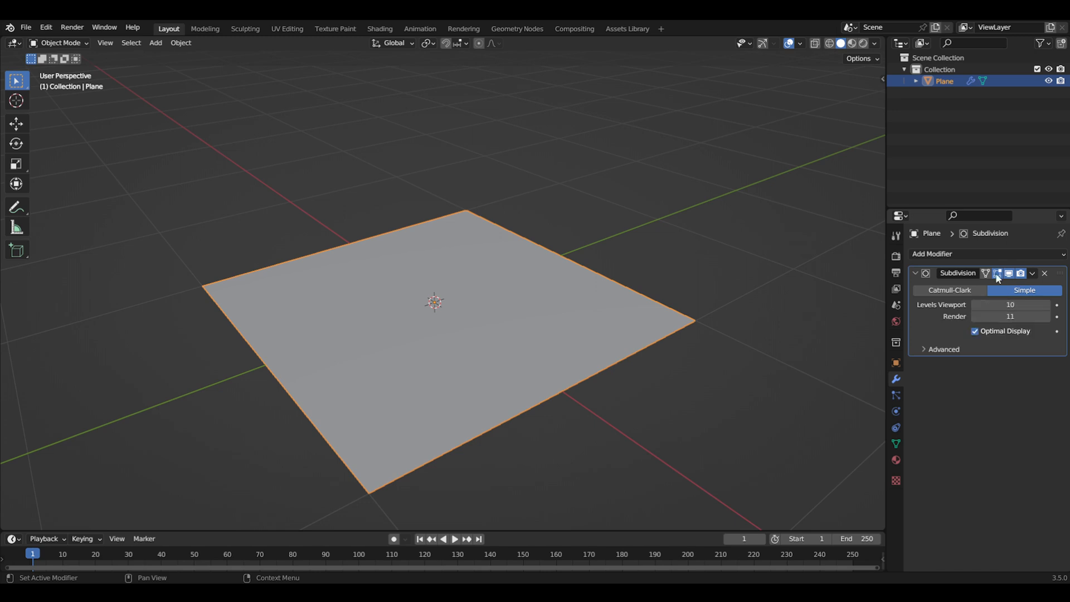
pyautogui.moveTo(380, 28)
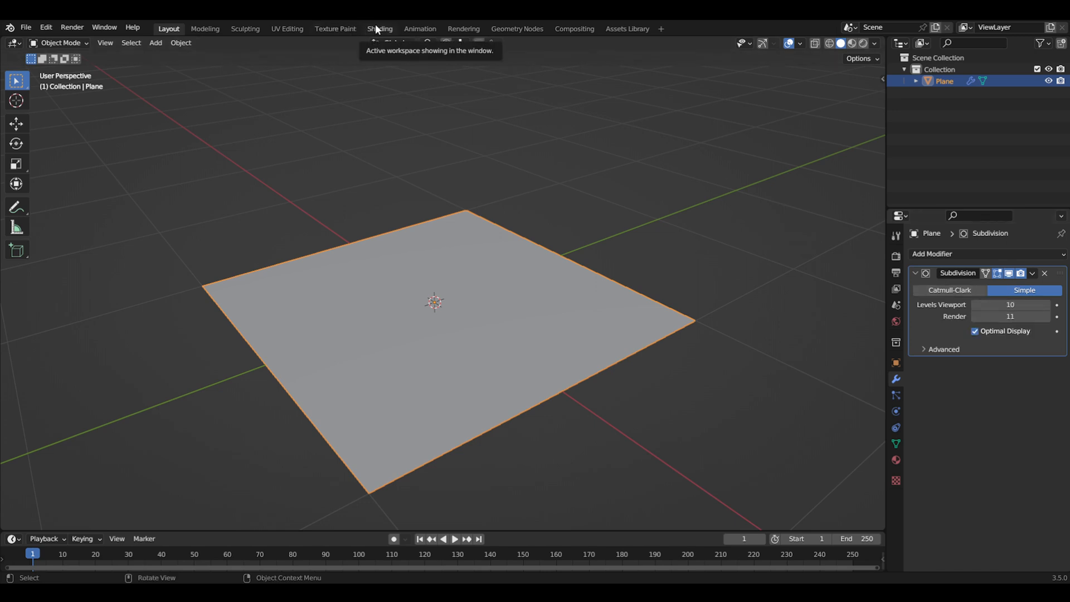
# Step: Switch to the Shading workspace with Rendered shading and overlays hidden in both views
pyautogui.click(380, 29)
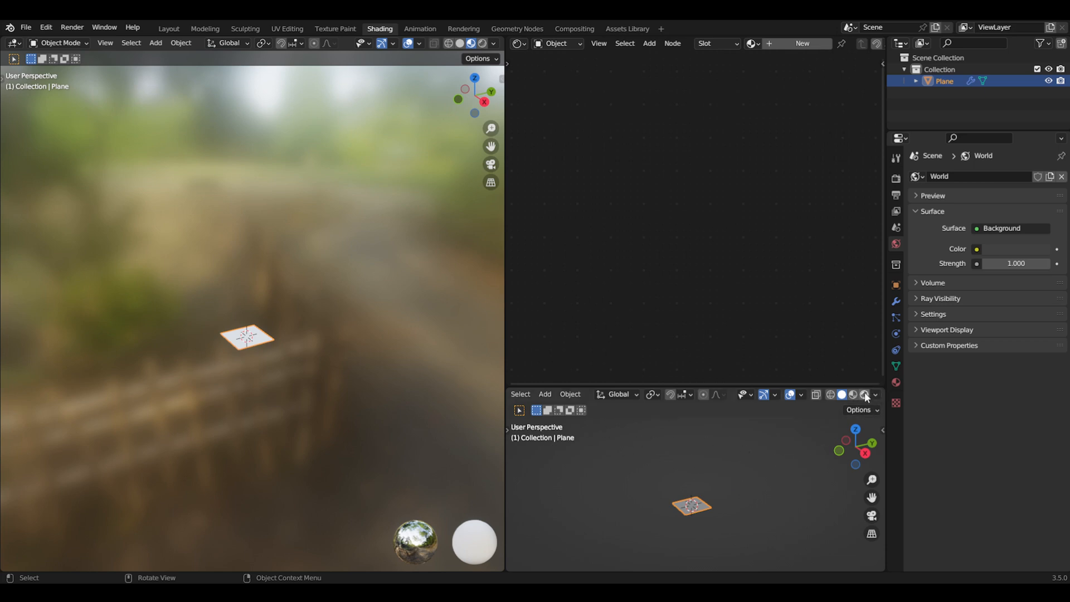
pyautogui.click(864, 394)
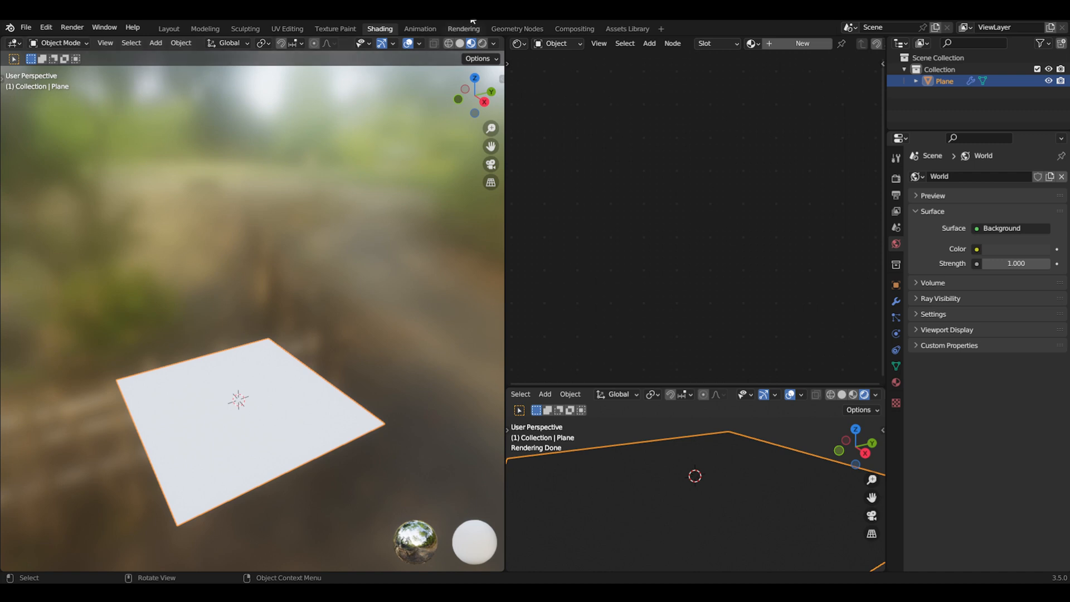
pyautogui.moveTo(451, 313)
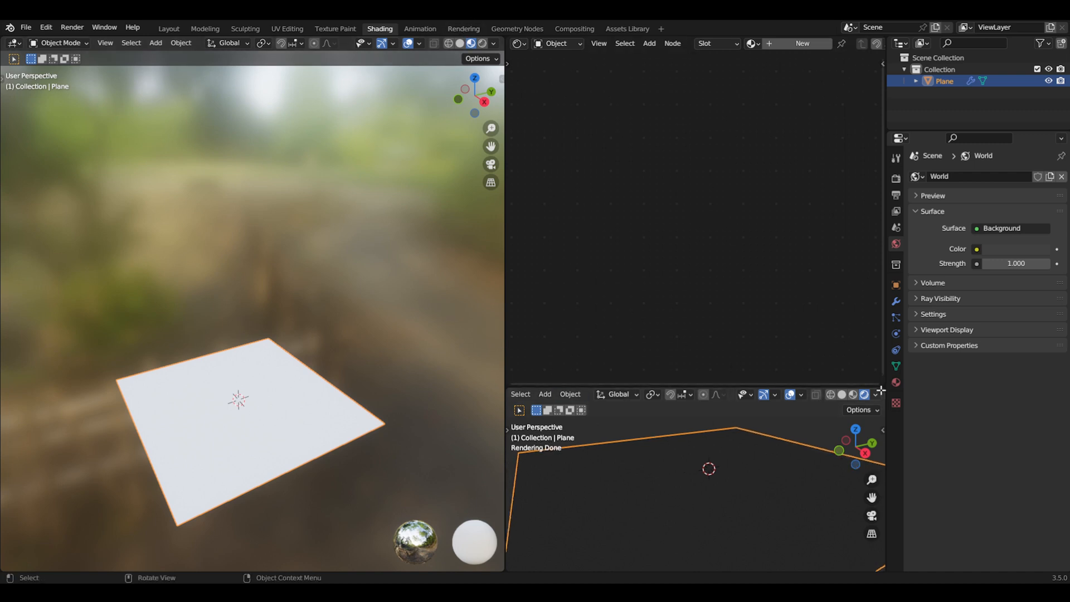
pyautogui.click(876, 395)
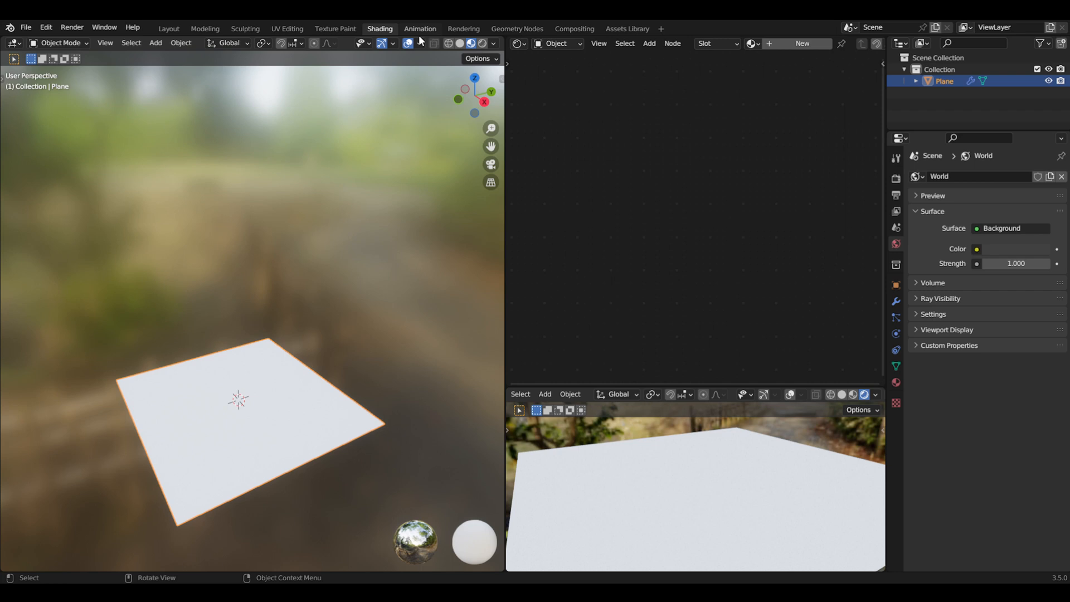
pyautogui.click(419, 43)
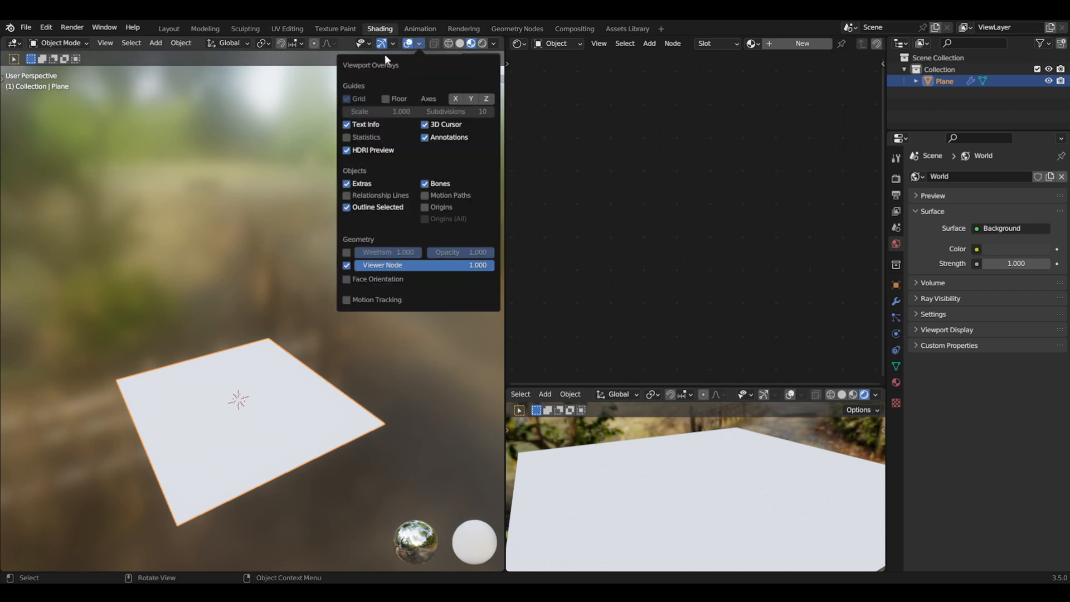
pyautogui.click(419, 43)
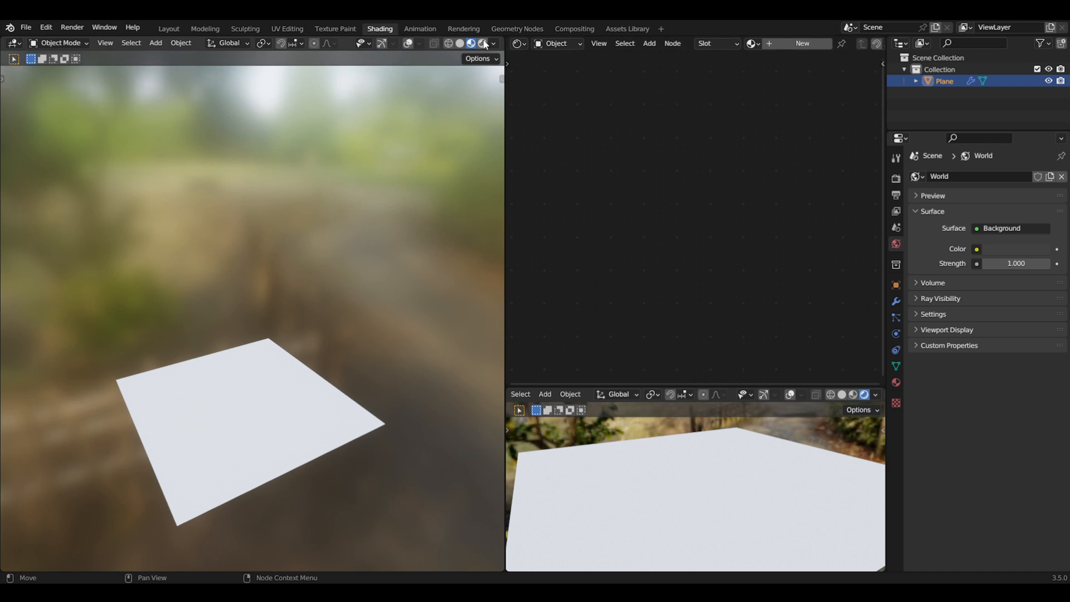
pyautogui.click(493, 43)
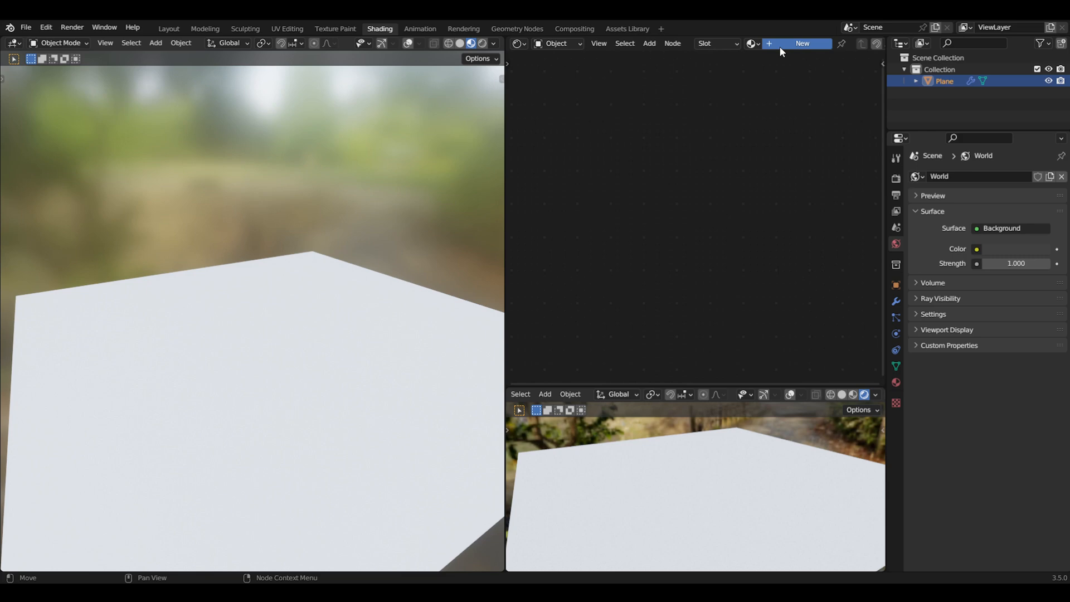
# Step: Create a new plane material and set its displacement method to Displacement Only
pyautogui.click(801, 43)
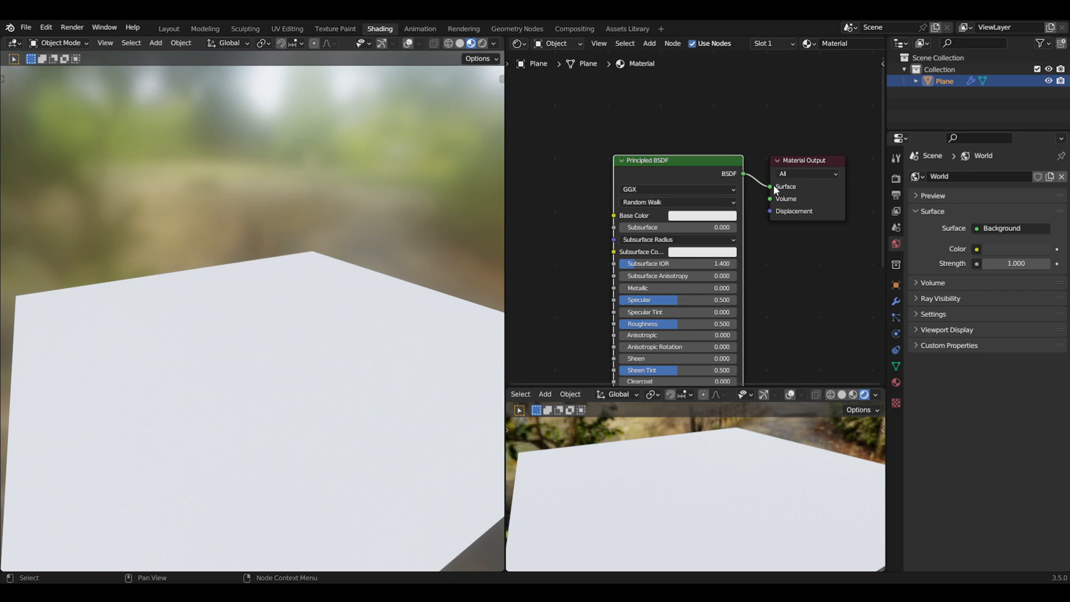
pyautogui.click(896, 383)
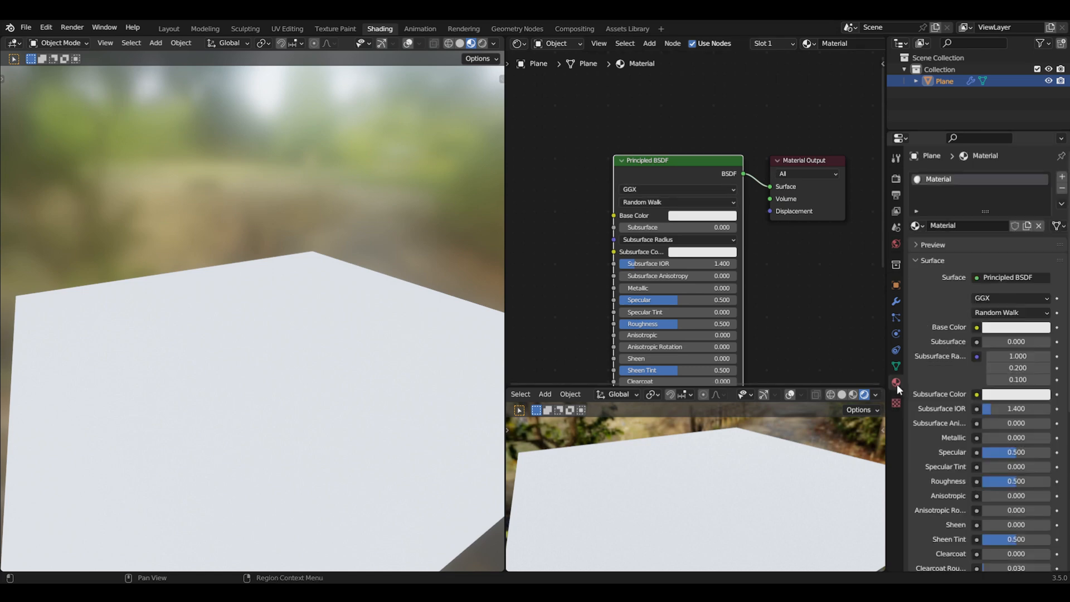
pyautogui.scroll(-3)
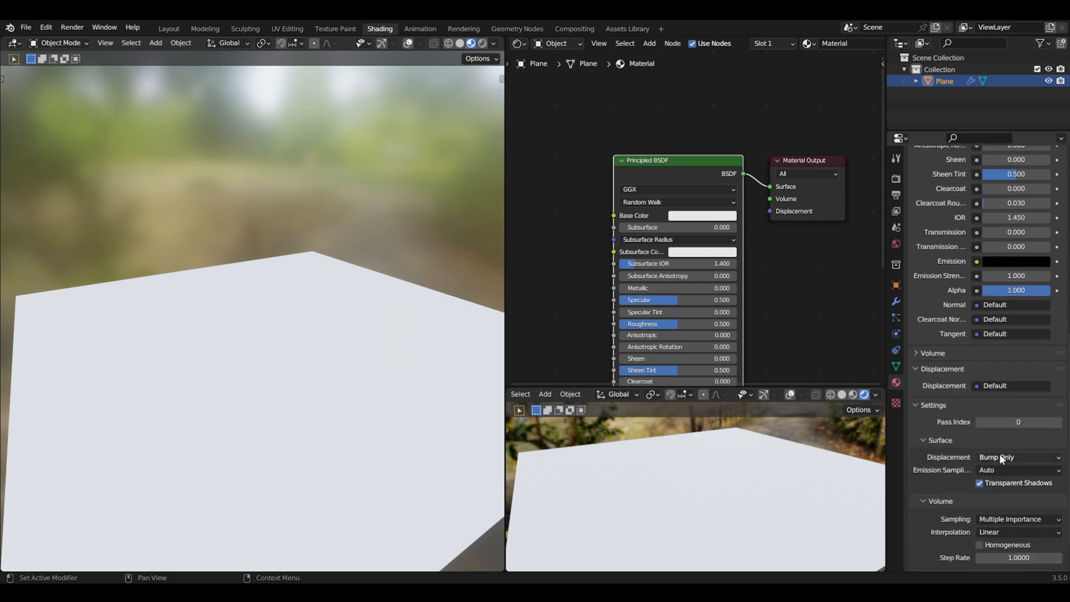
pyautogui.click(1016, 456)
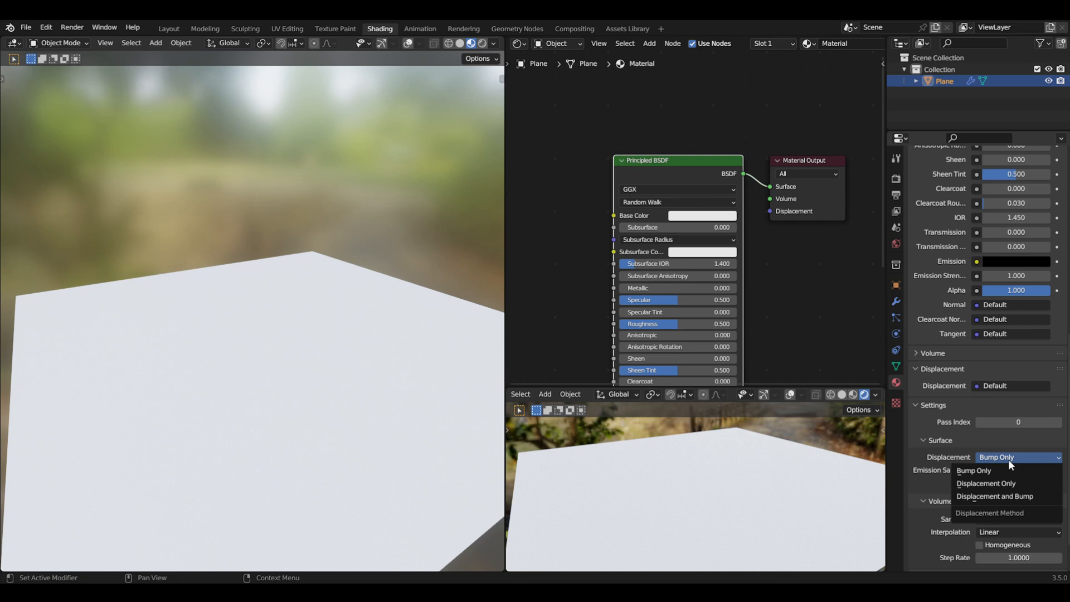
pyautogui.moveTo(998, 483)
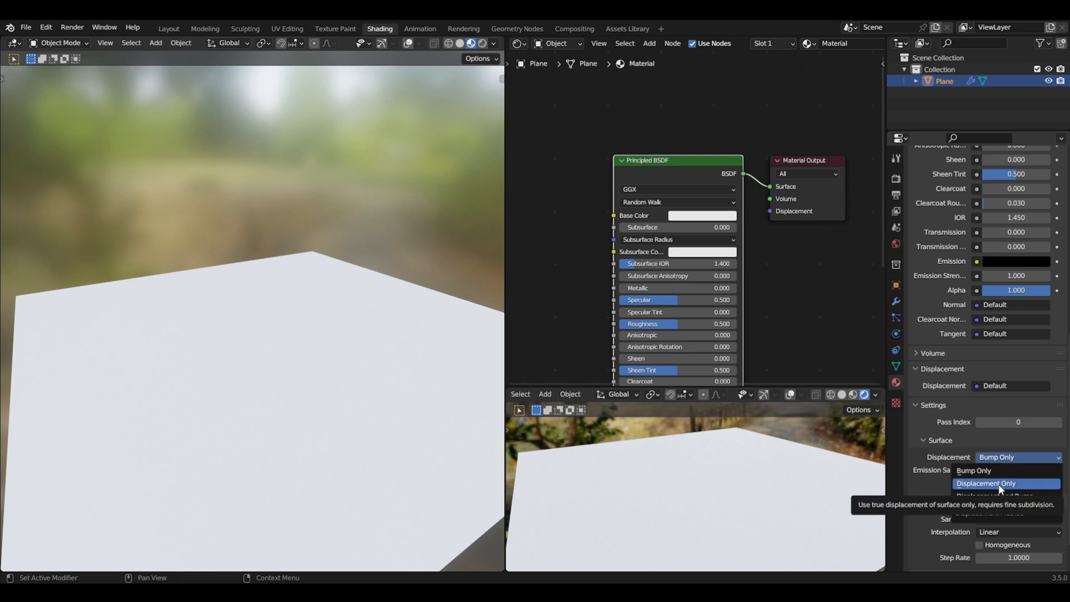
pyautogui.click(985, 483)
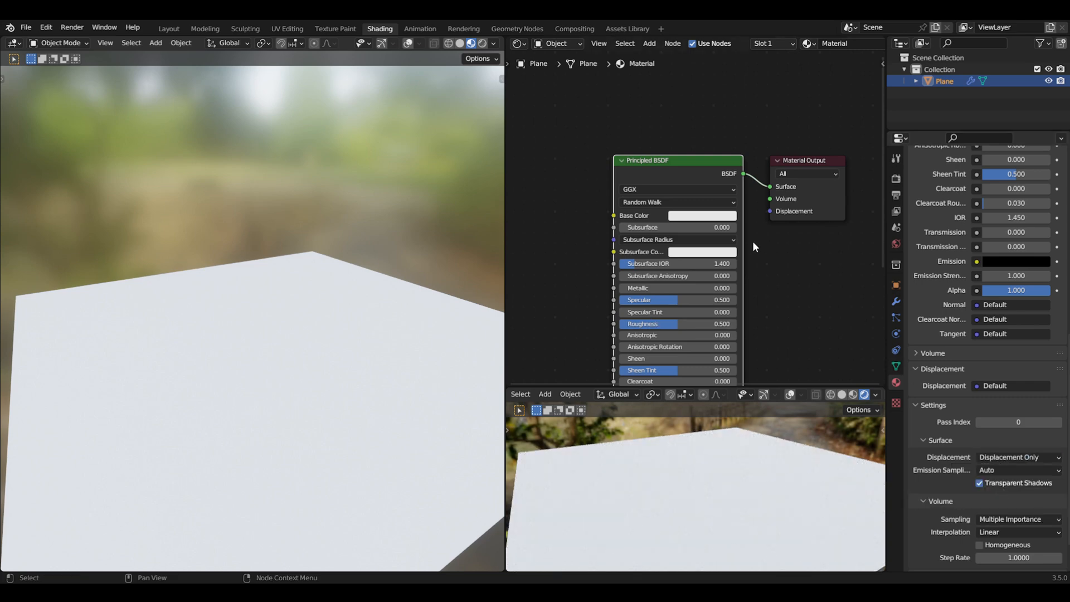
pyautogui.moveTo(741, 232)
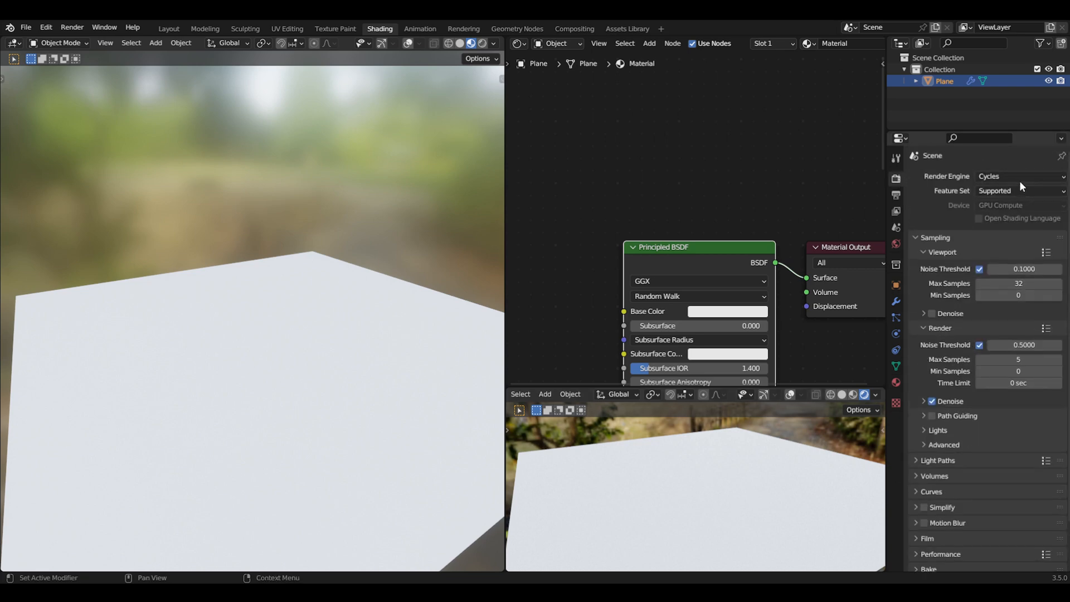
# Step: Set the render engine to Cycles
pyautogui.click(1021, 176)
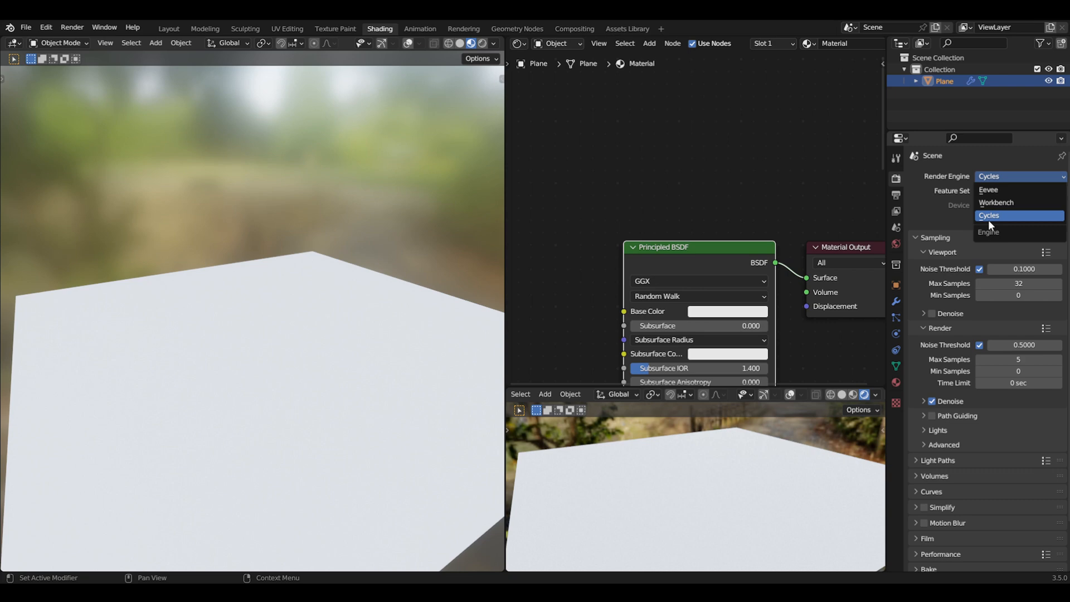
pyautogui.click(1007, 215)
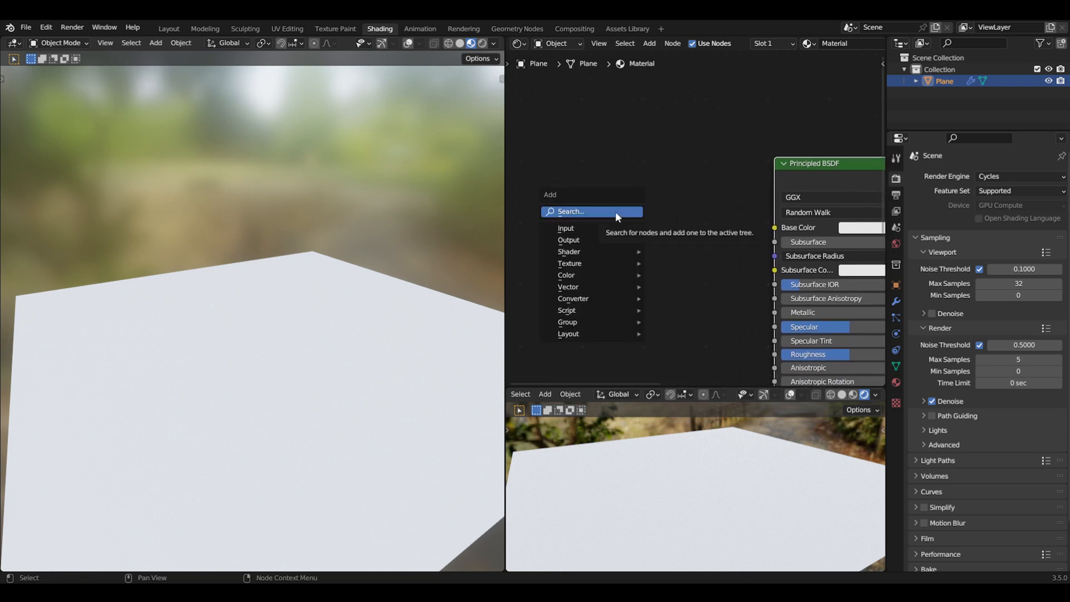
# Step: Add a Noise Texture feeding Base Color, then insert a ColorRamp node
pyautogui.click(590, 212)
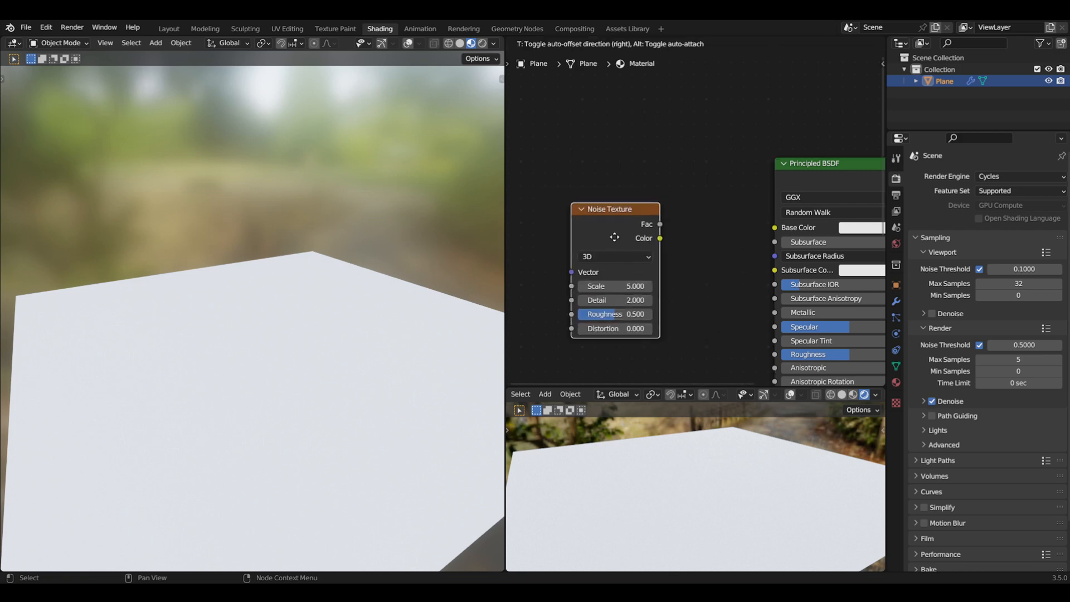
pyautogui.moveTo(660, 224); pyautogui.dragTo(775, 228)
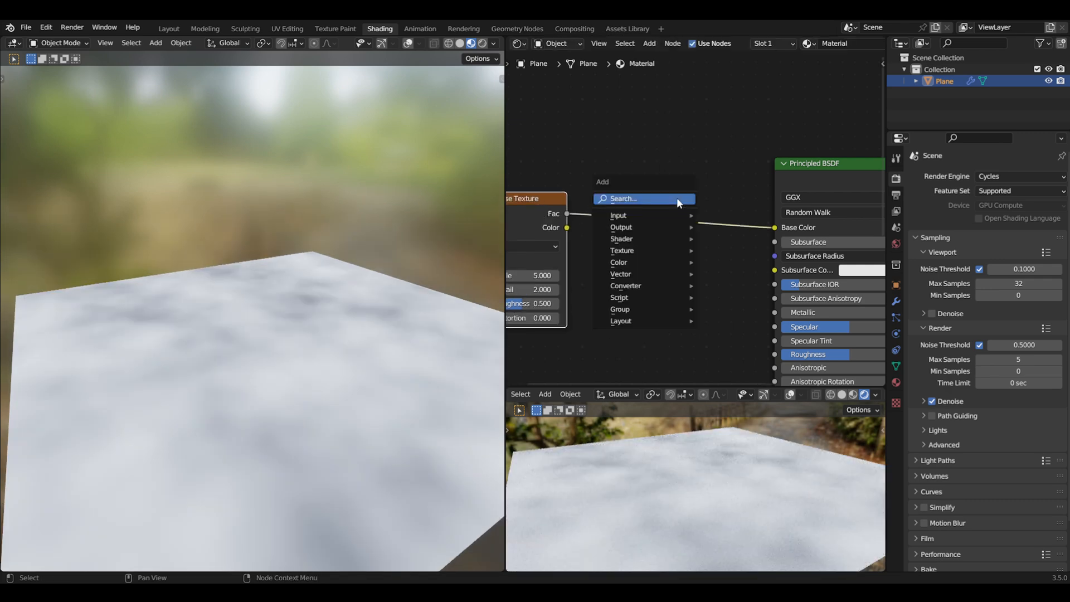
pyautogui.write('color')
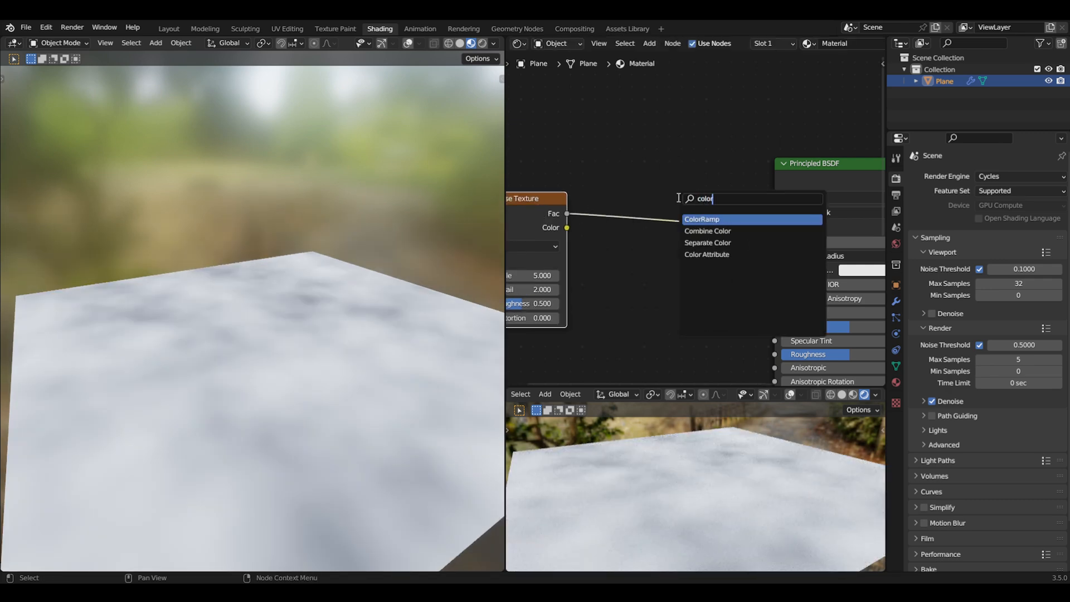
pyautogui.click(702, 219)
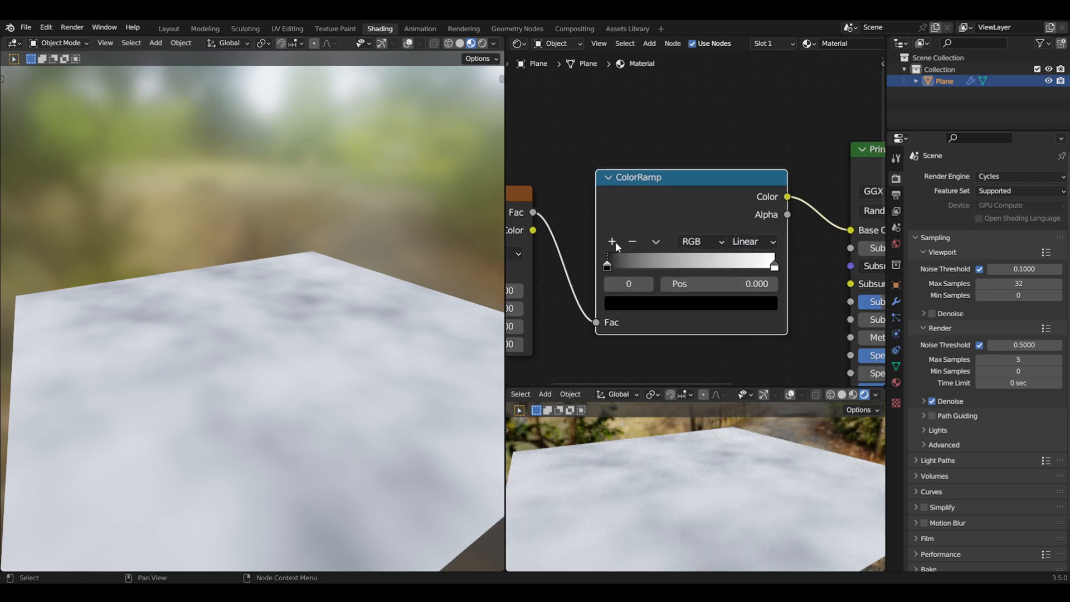
# Step: Add ramp stops, use Constant interpolation, and position stops for black, grey, white patches
pyautogui.click(611, 241)
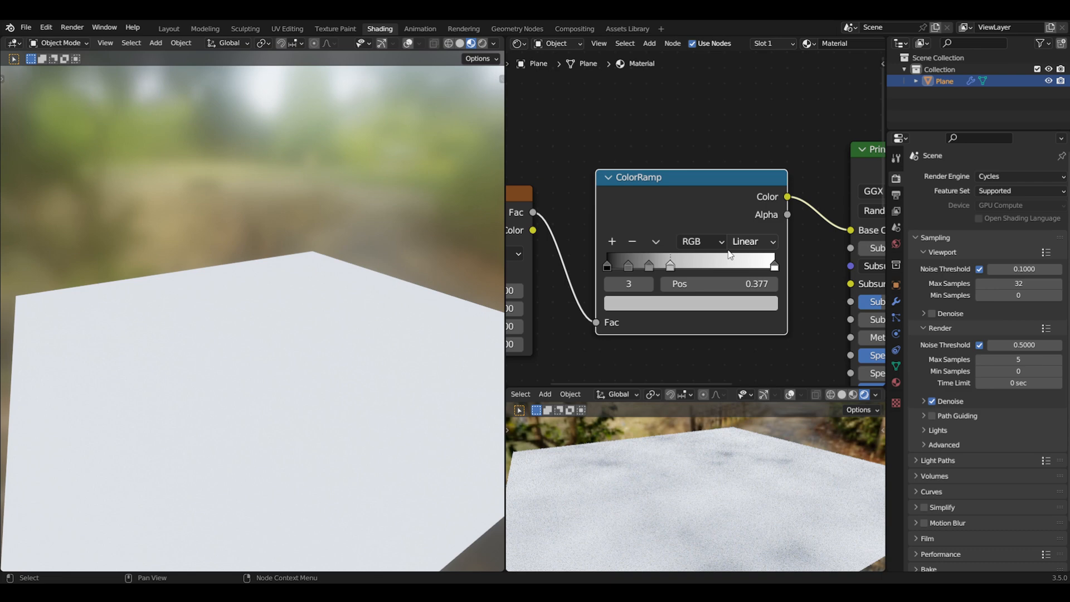
pyautogui.click(752, 240)
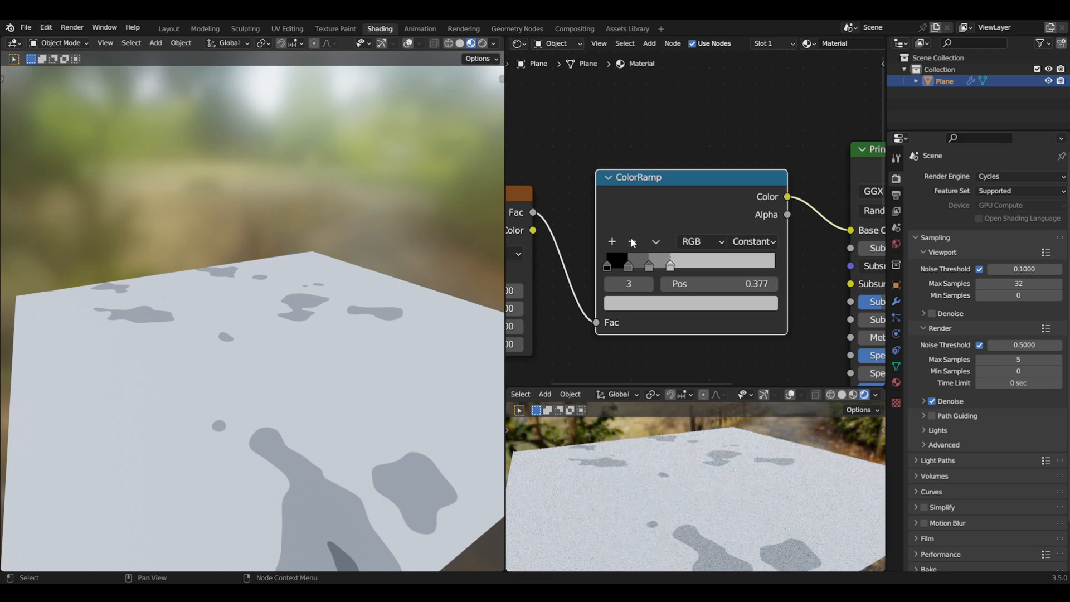
pyautogui.moveTo(670, 265); pyautogui.dragTo(696, 265)
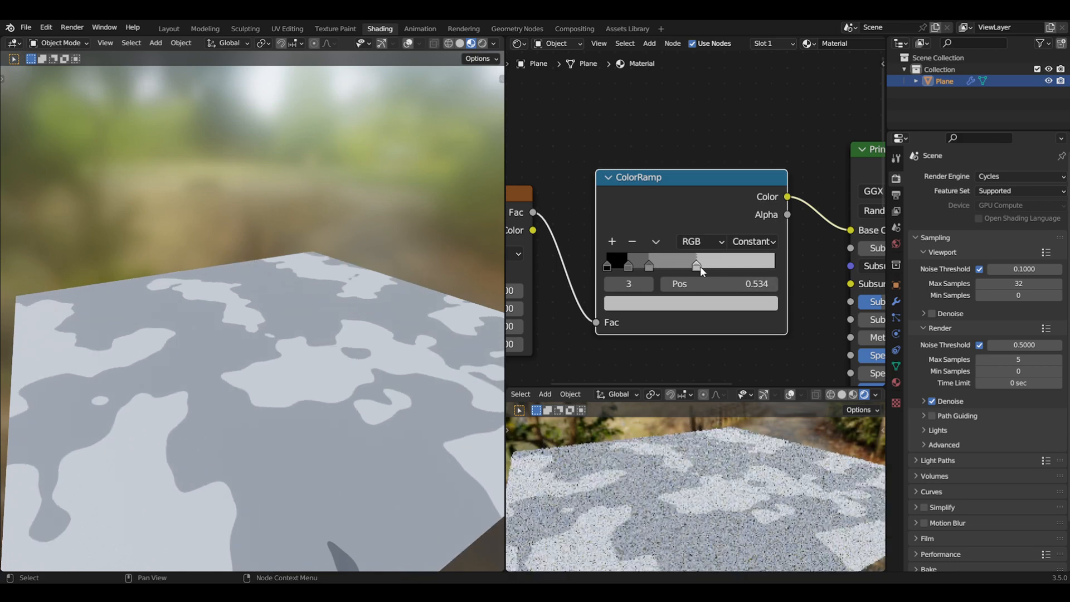
pyautogui.moveTo(696, 265); pyautogui.dragTo(775, 265)
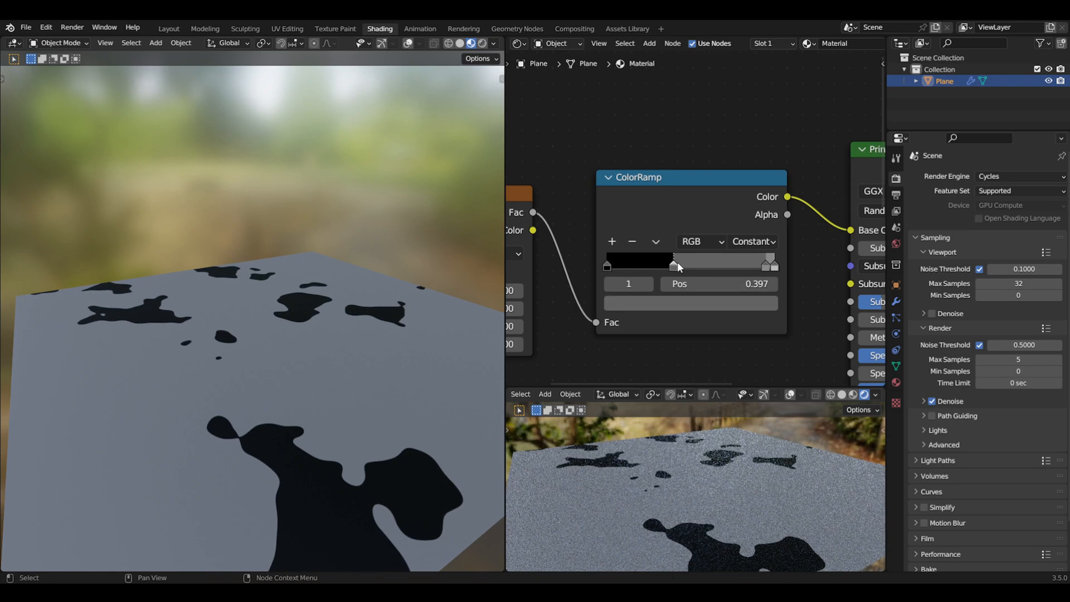
pyautogui.moveTo(677, 261); pyautogui.dragTo(675, 260)
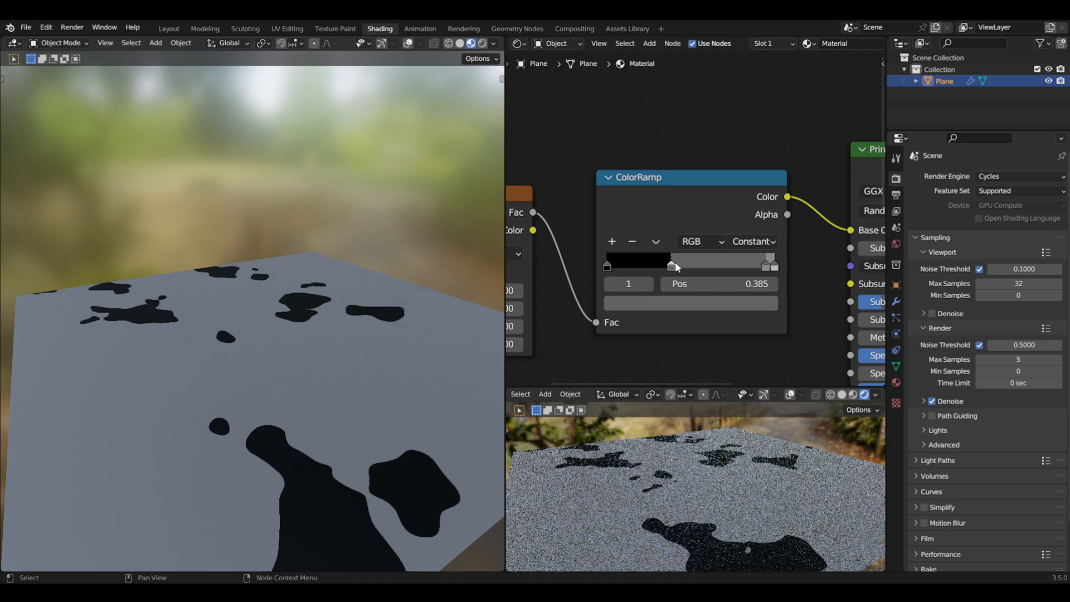
pyautogui.moveTo(670, 261); pyautogui.dragTo(674, 262)
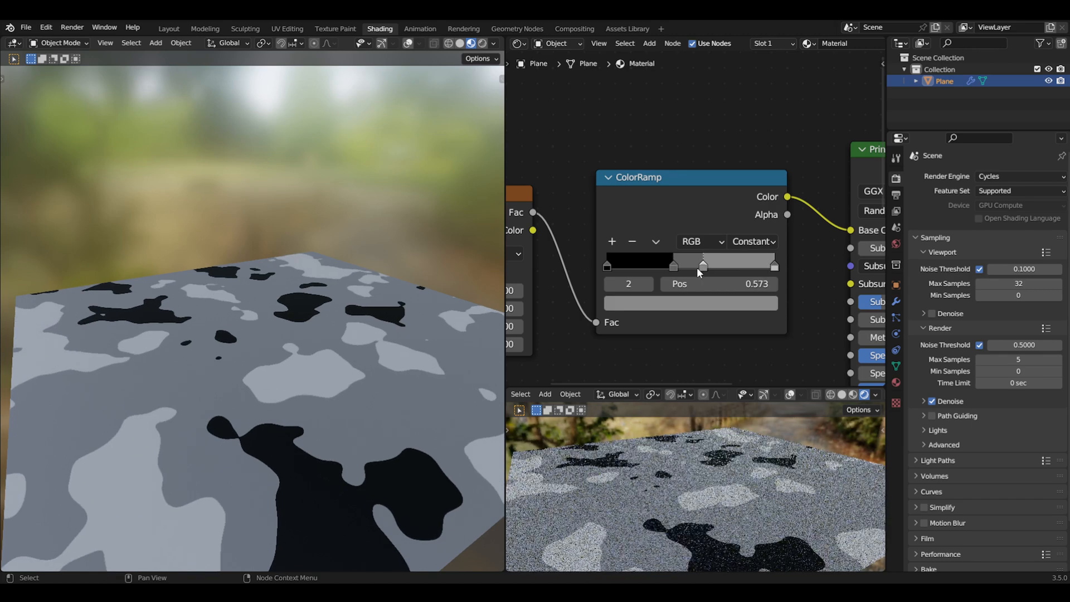
pyautogui.moveTo(702, 265); pyautogui.dragTo(695, 265)
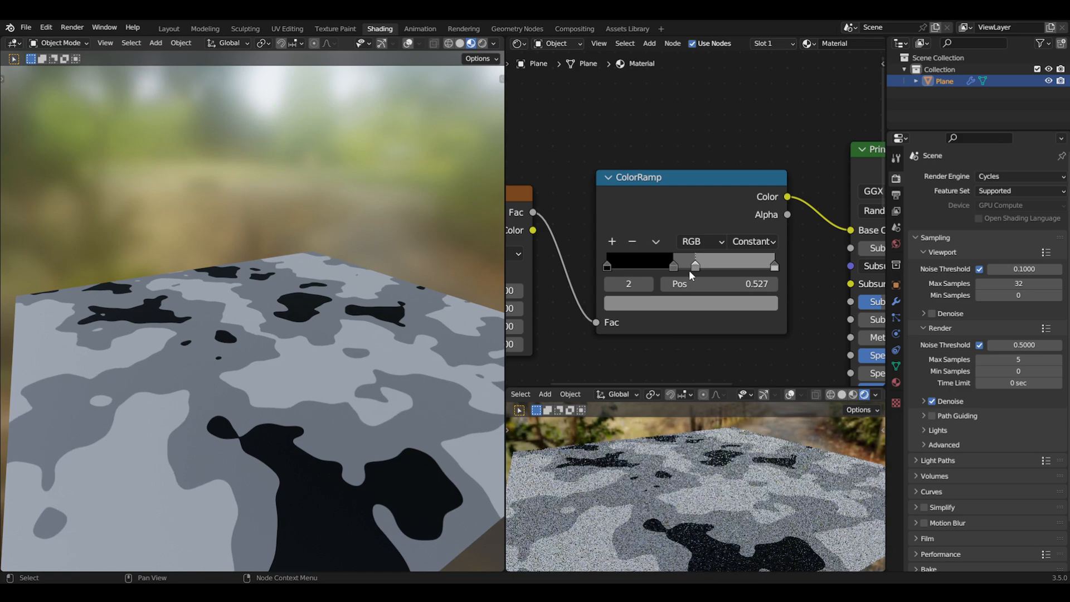
pyautogui.click(751, 266)
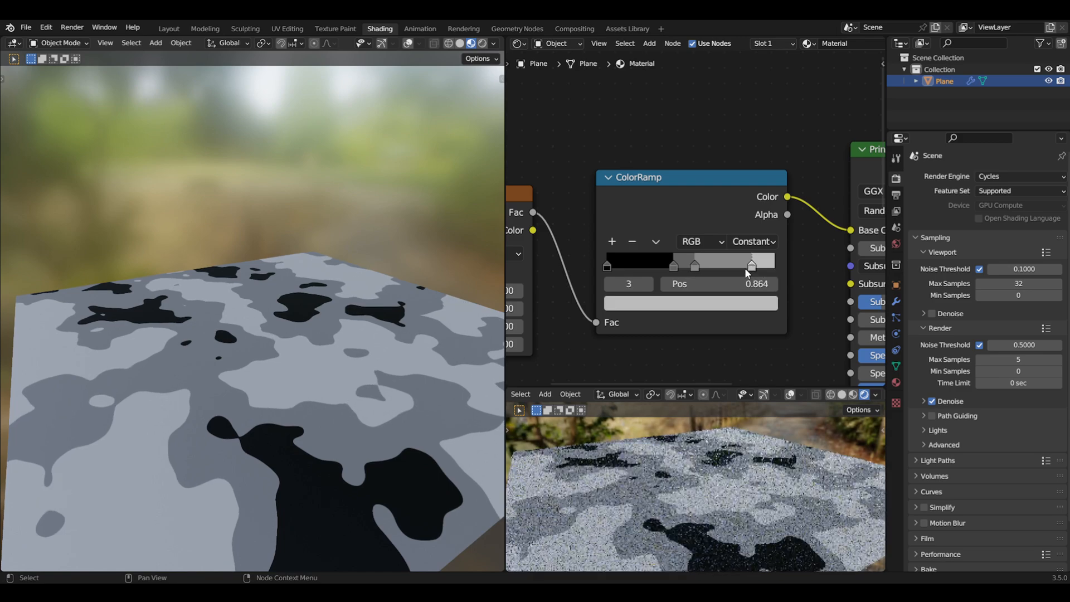
pyautogui.moveTo(751, 265); pyautogui.dragTo(719, 265)
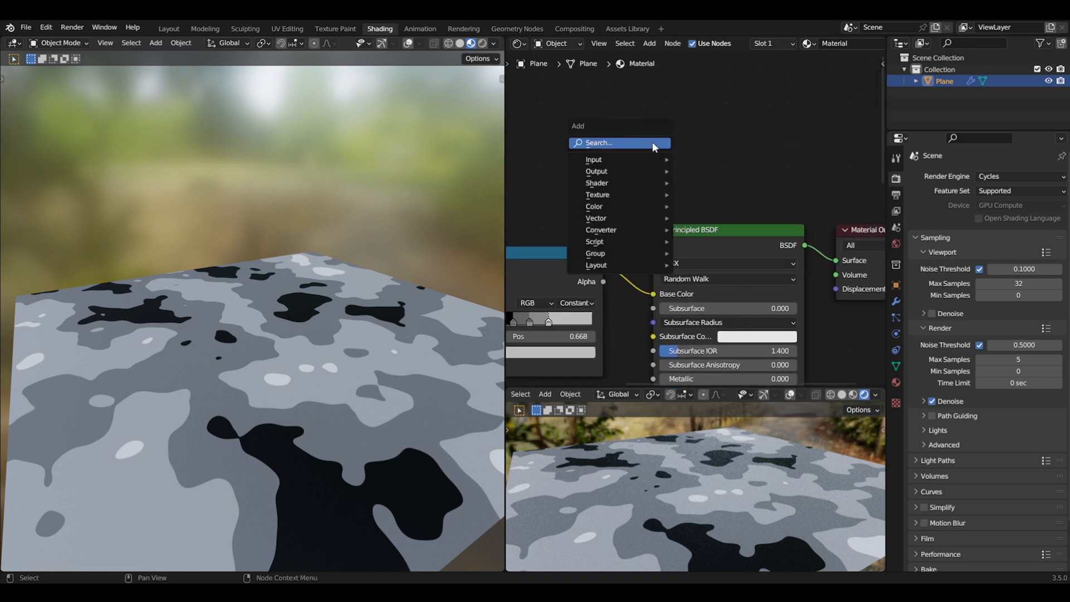
# Step: Add a Displacement node and feed the ColorRamp colour into its Height
pyautogui.write('dis')
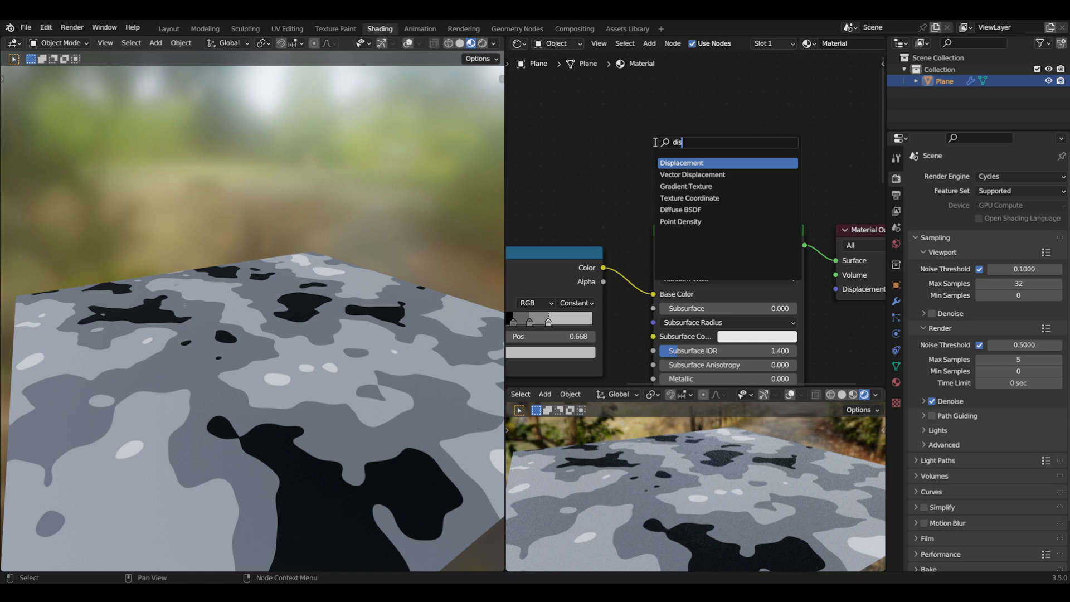
pyautogui.click(680, 162)
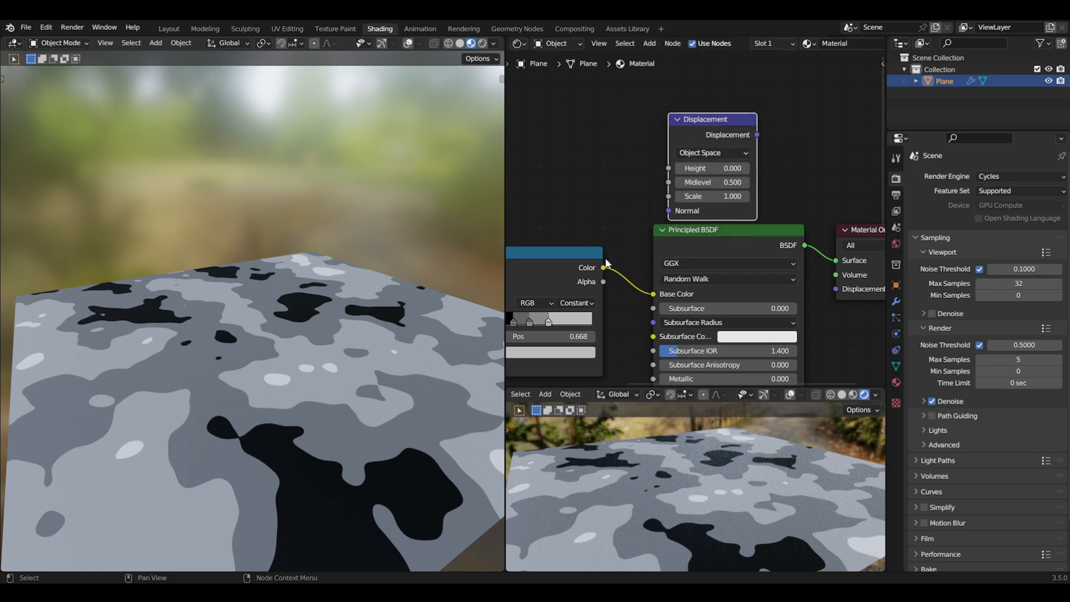
pyautogui.moveTo(603, 267); pyautogui.dragTo(657, 176)
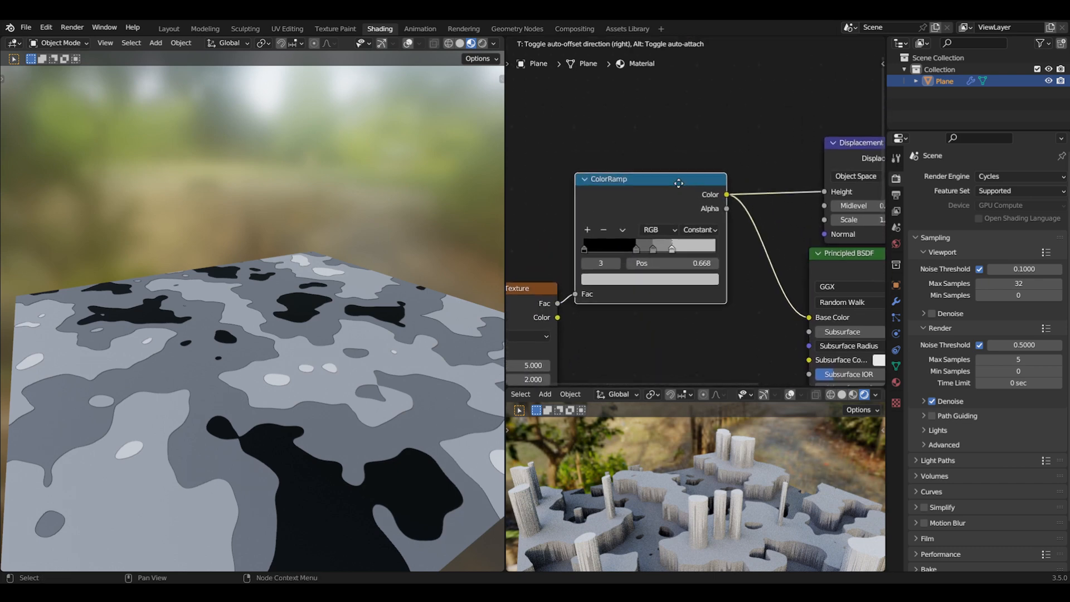
# Step: Add a second ColorRamp and link the stepped ramp's Color into its Fac
pyautogui.click(545, 394)
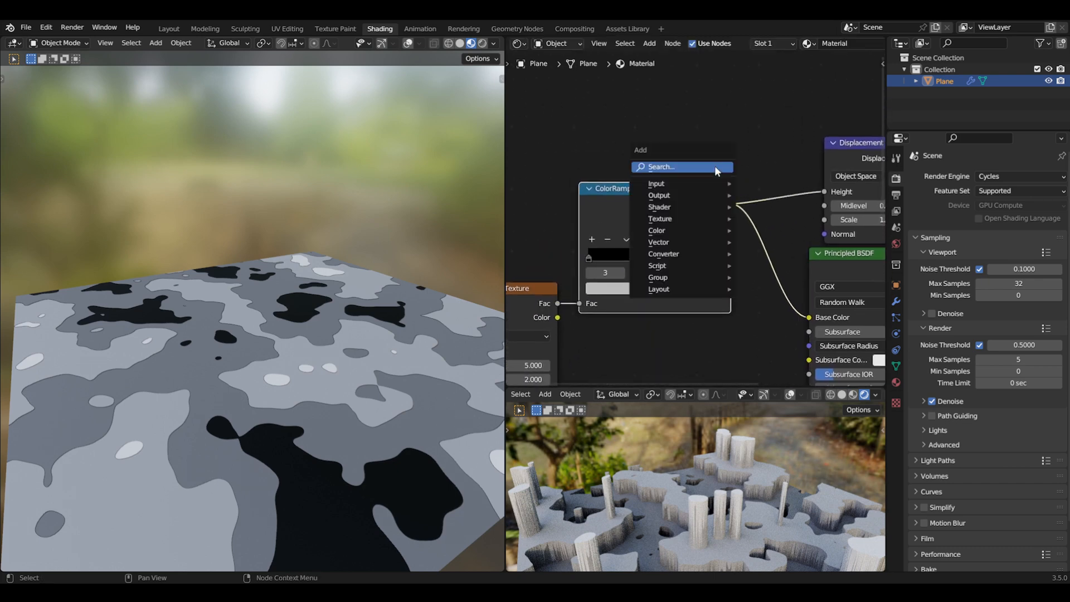
pyautogui.write('color')
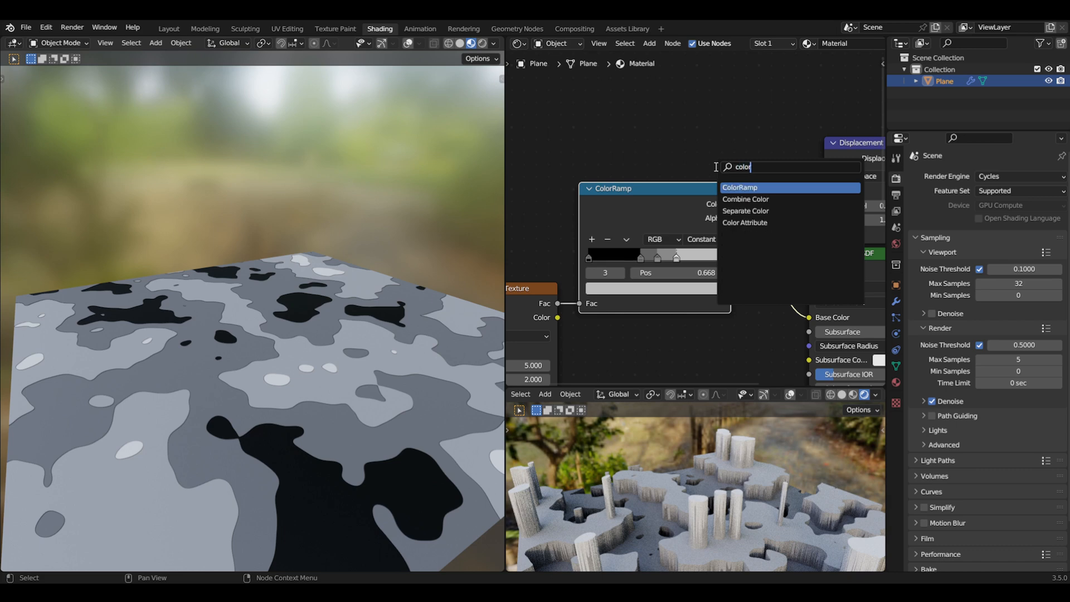
pyautogui.click(739, 188)
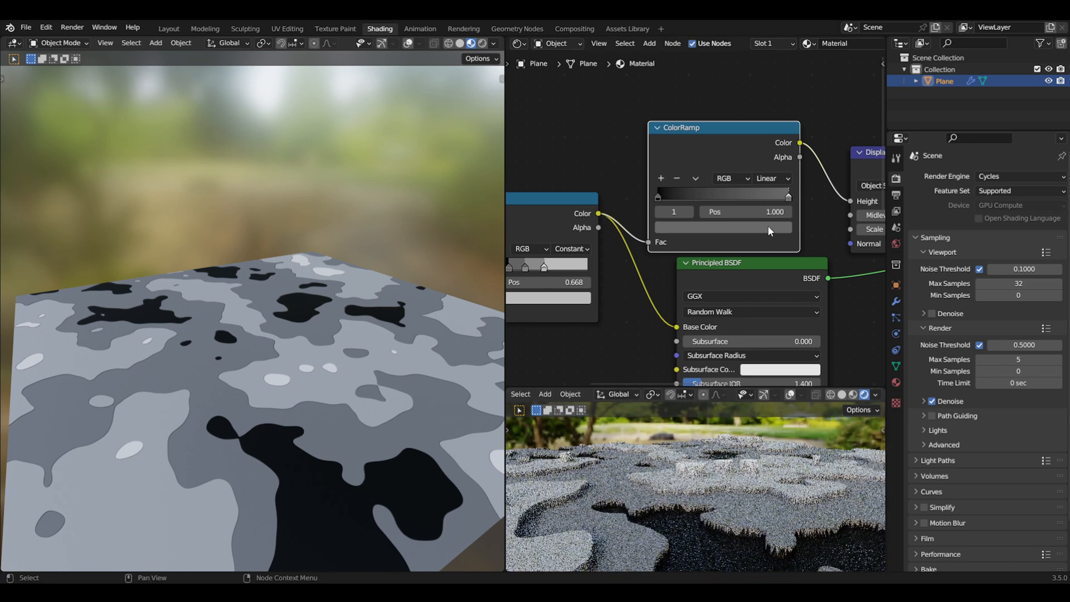
pyautogui.click(721, 227)
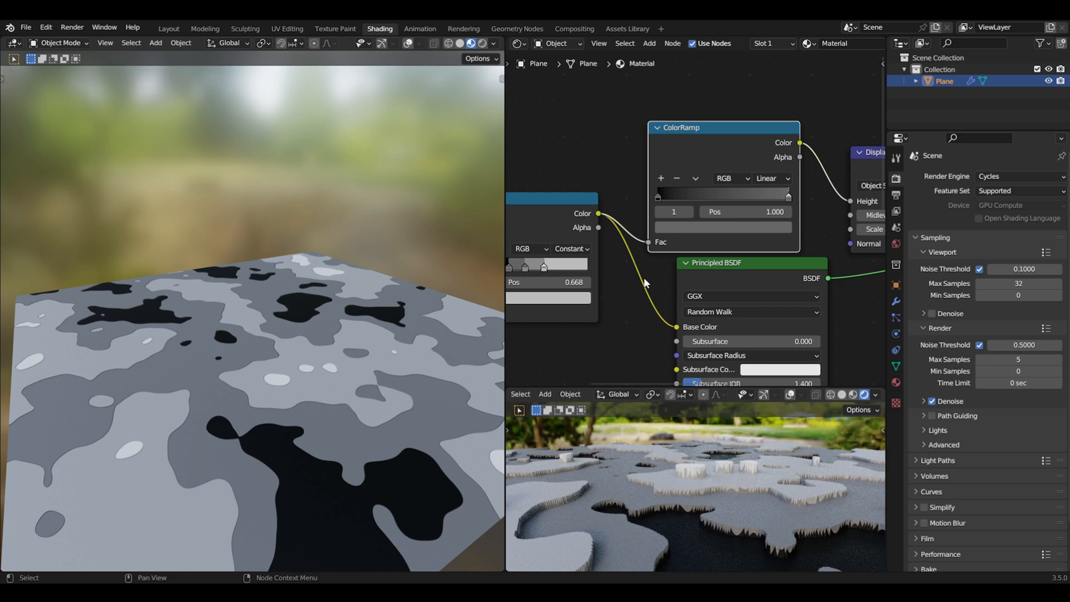
pyautogui.moveTo(651, 246)
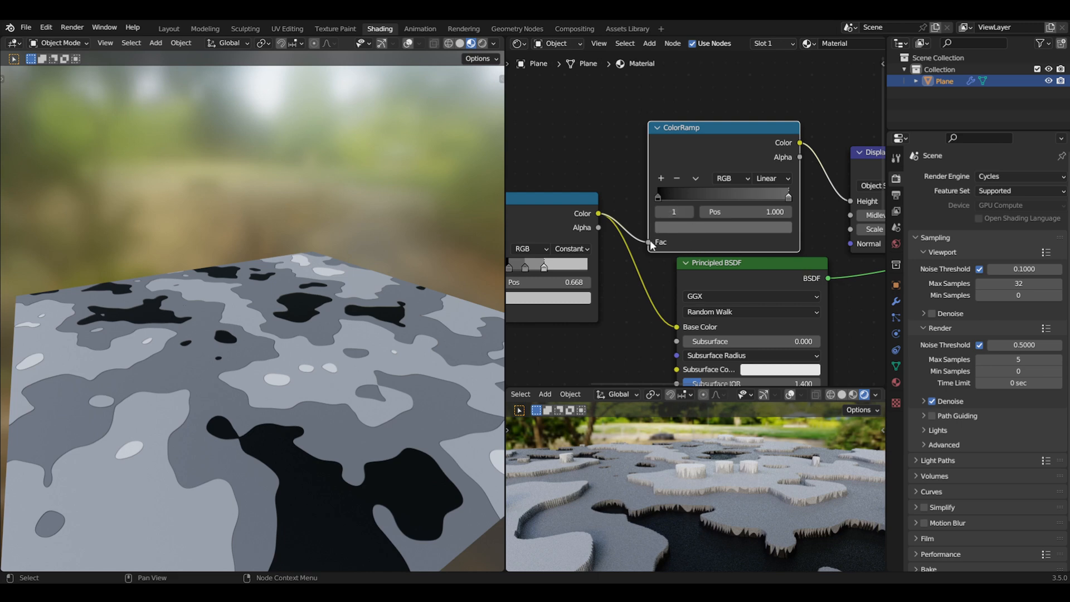
pyautogui.moveTo(645, 247)
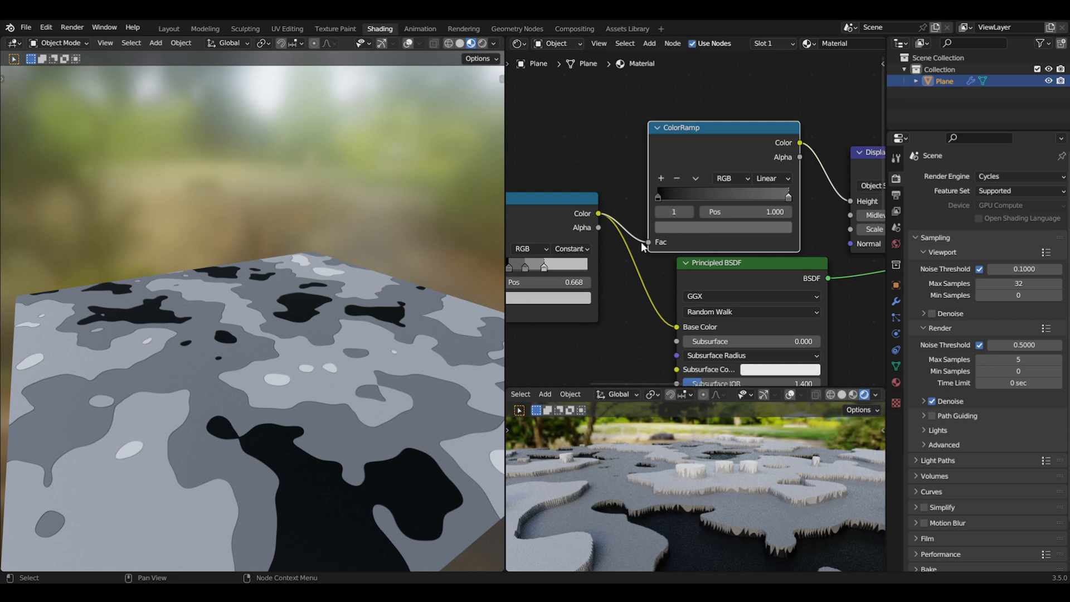
pyautogui.moveTo(599, 213); pyautogui.dragTo(722, 219)
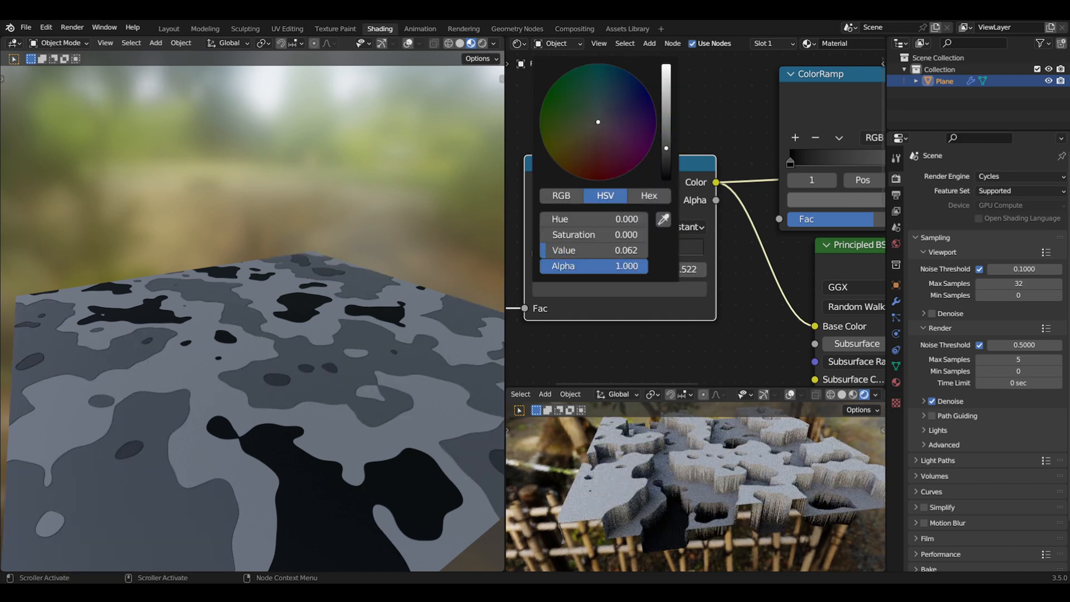
# Step: Darken the stepped ramp's band colours to charcoal greys by lowering their values
pyautogui.moveTo(666, 147); pyautogui.dragTo(666, 154)
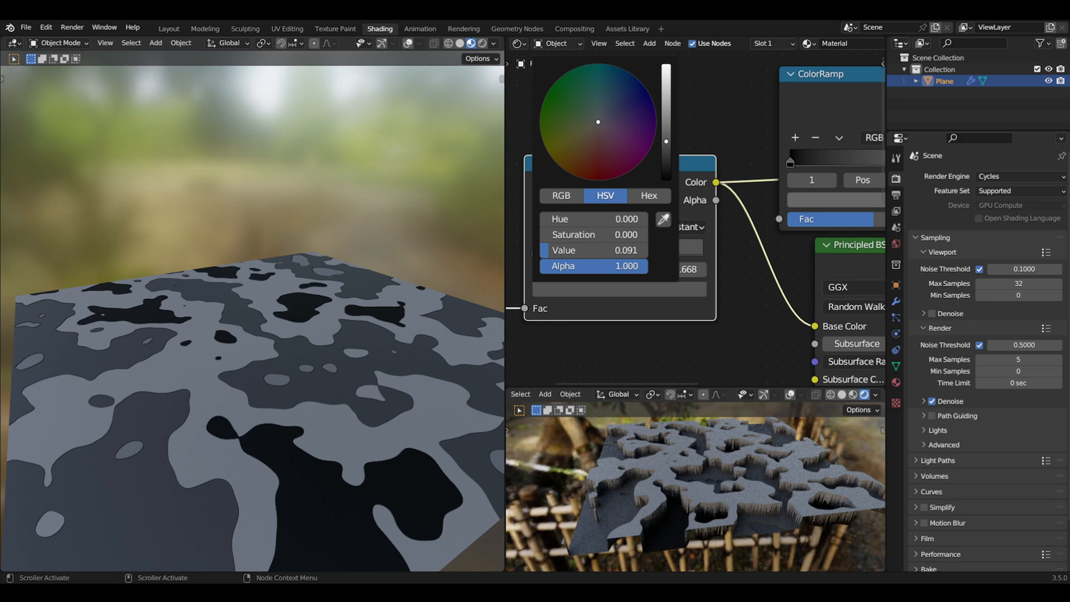
pyautogui.click(627, 294)
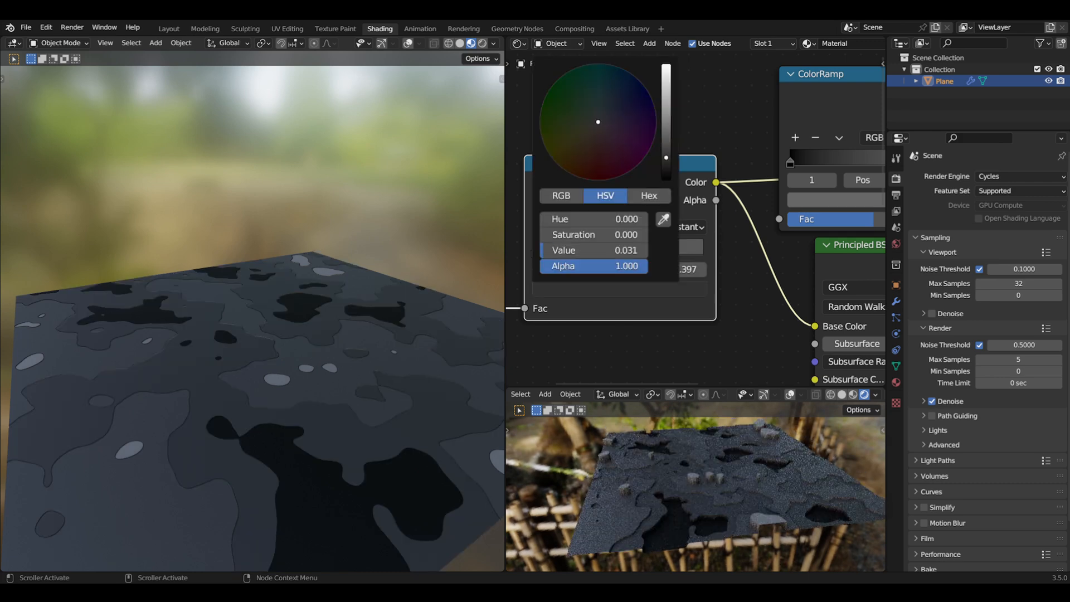
pyautogui.click(649, 256)
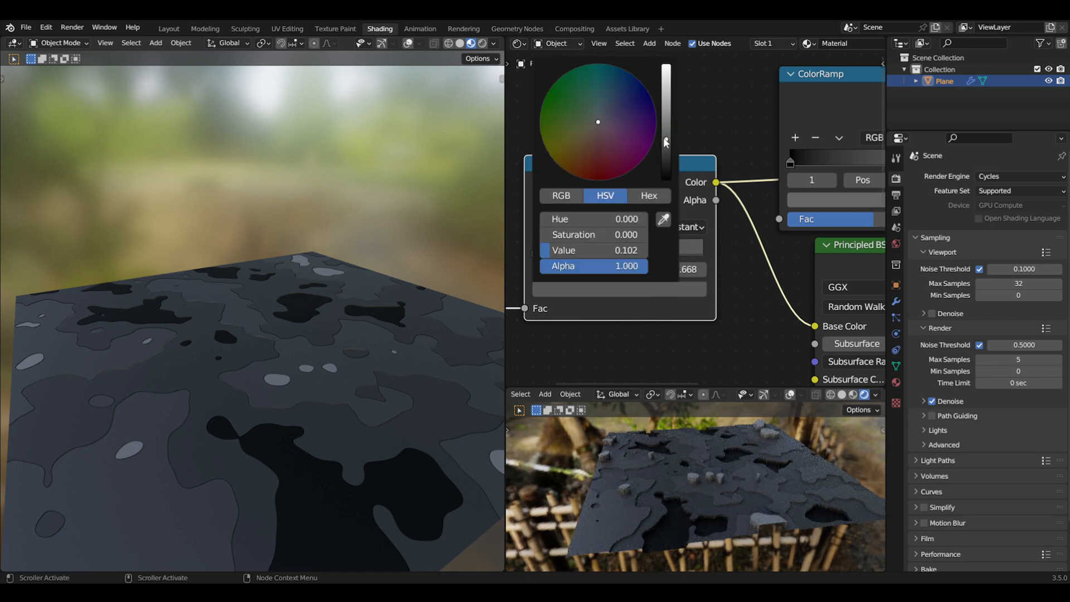
pyautogui.moveTo(666, 141); pyautogui.dragTo(666, 144)
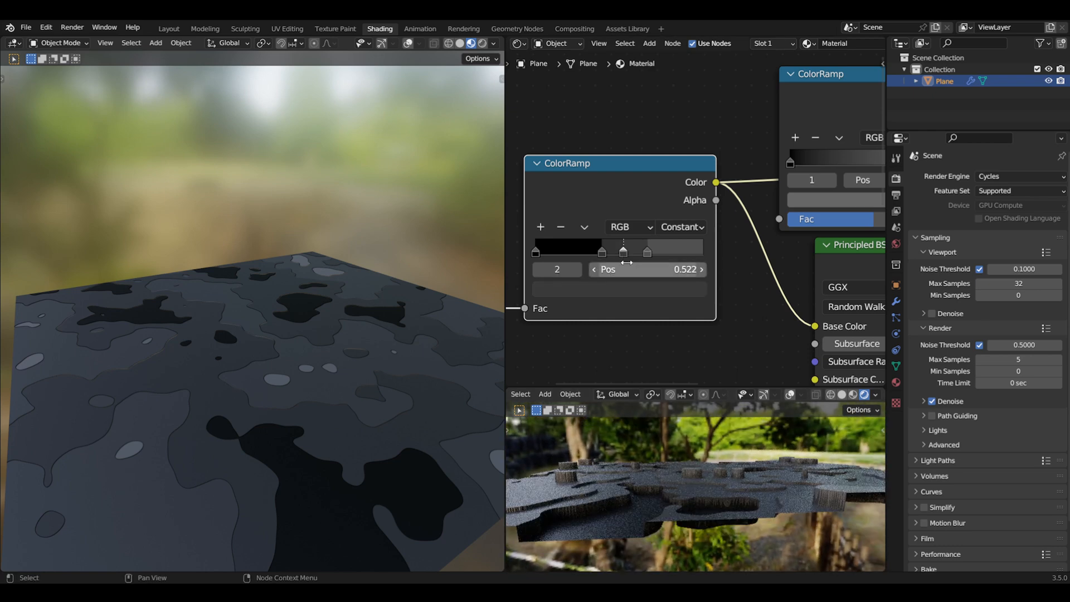
pyautogui.click(568, 247)
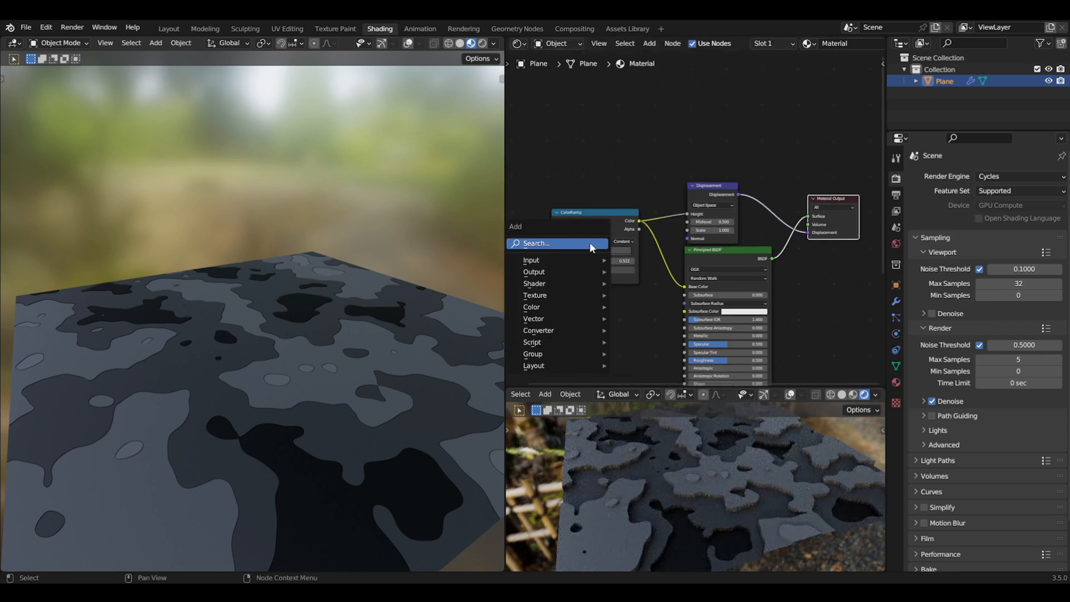
# Step: Add a new ColorRamp and set its dark stop to orange
pyautogui.write('color')
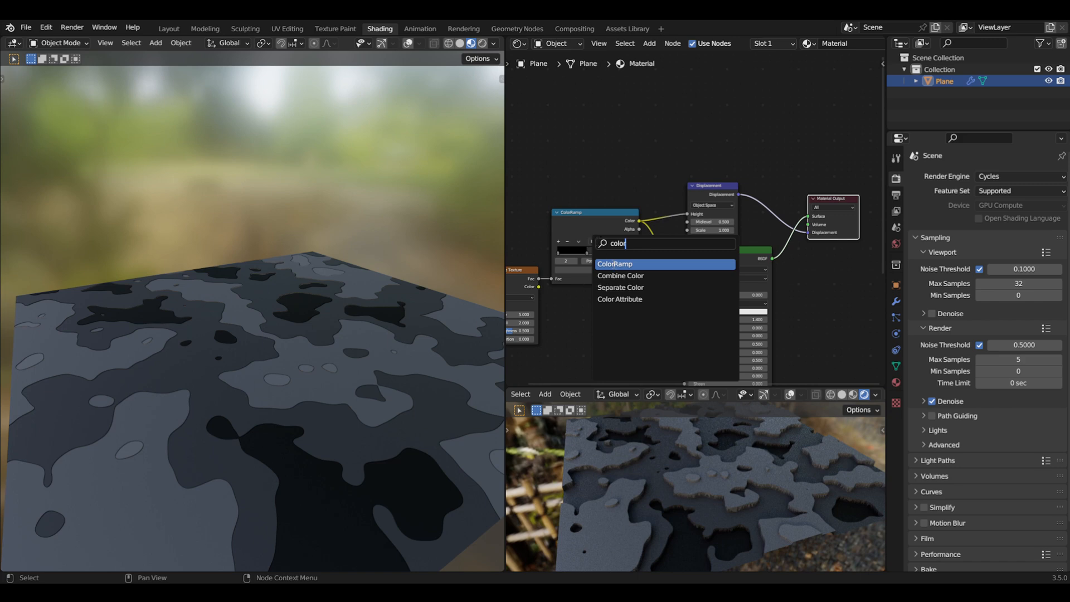
pyautogui.click(614, 264)
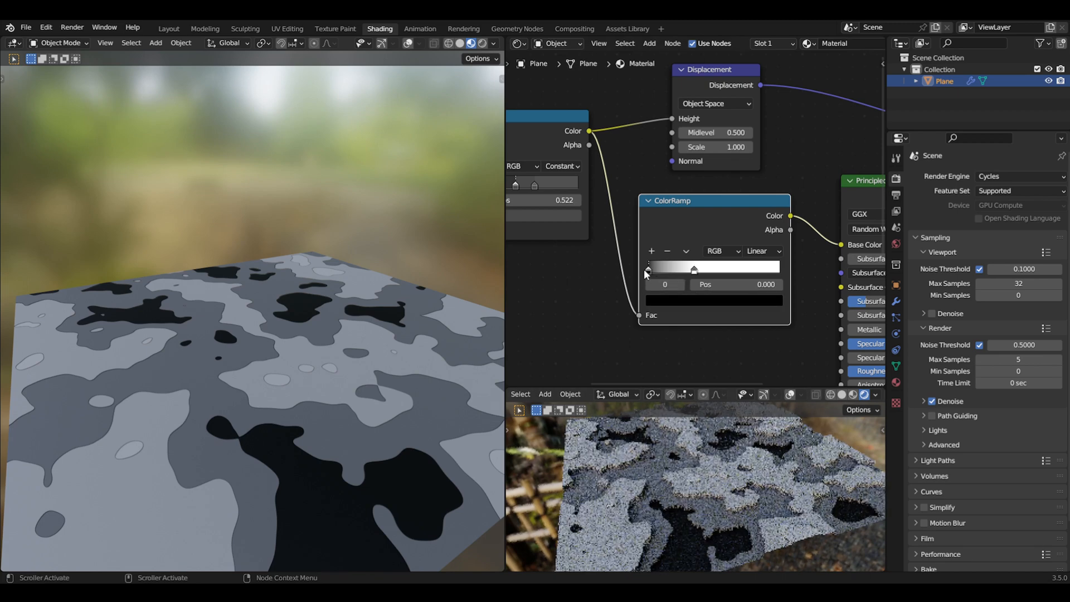
pyautogui.click(664, 298)
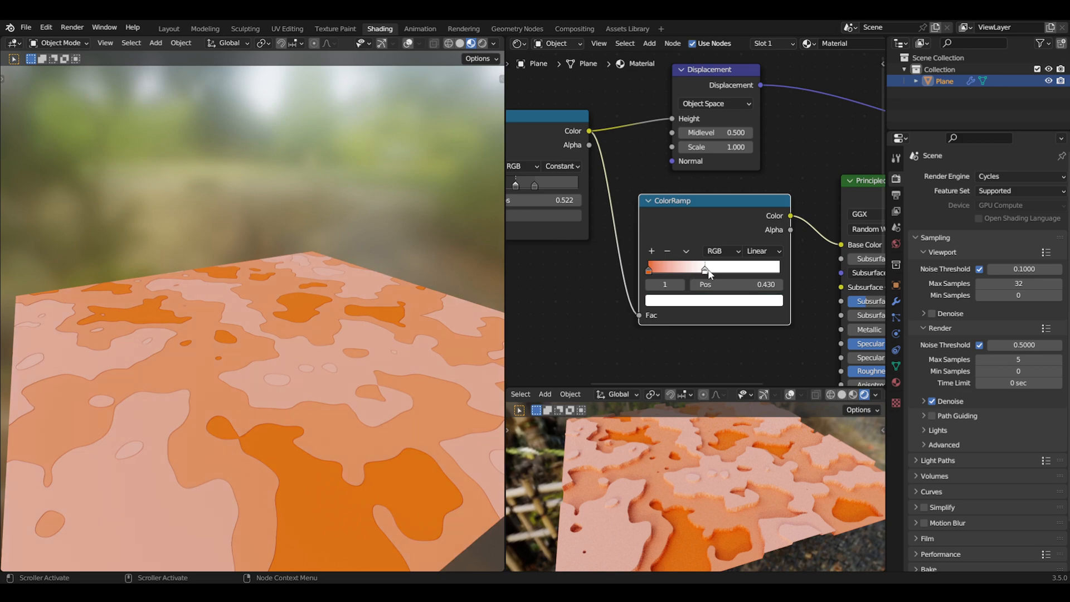
# Step: Reposition the pale peach stop so more of the terrain turns peach
pyautogui.moveTo(706, 266); pyautogui.dragTo(757, 266)
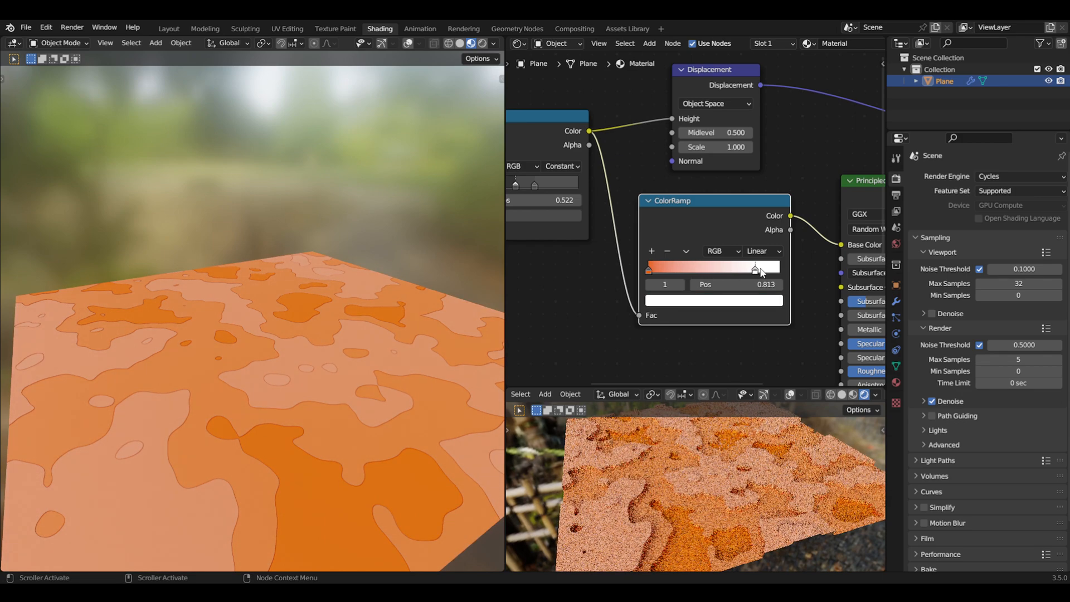
pyautogui.moveTo(757, 269); pyautogui.dragTo(779, 269)
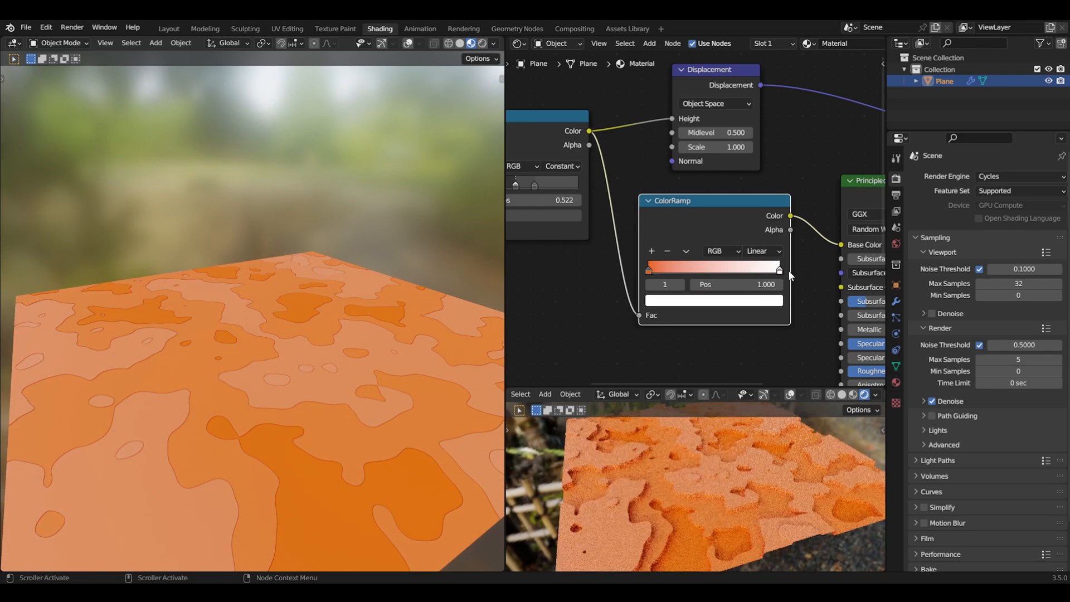
pyautogui.moveTo(775, 269); pyautogui.dragTo(708, 268)
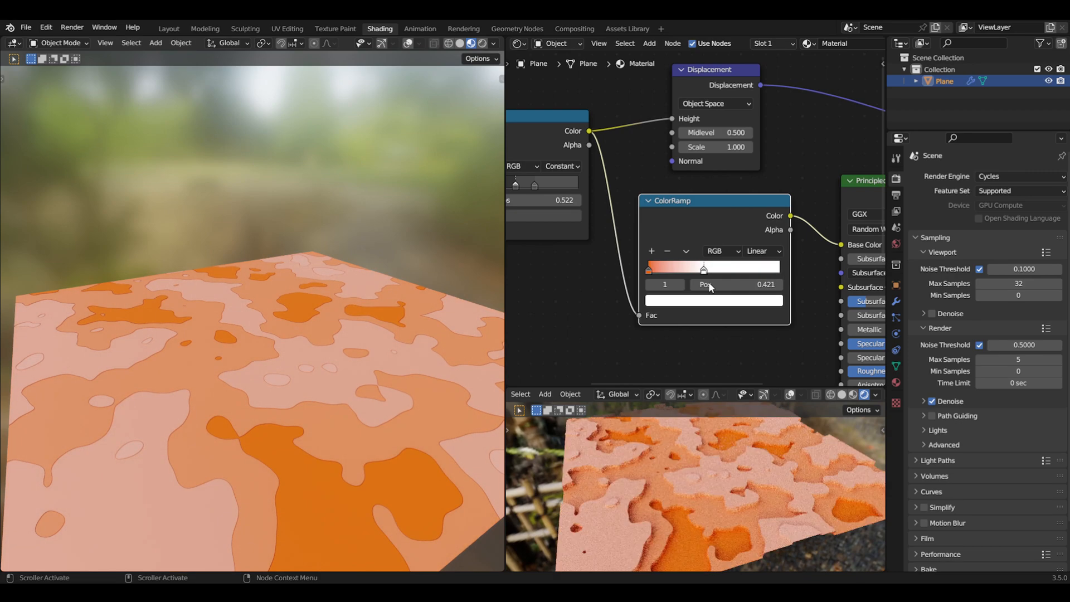
pyautogui.moveTo(703, 267); pyautogui.dragTo(693, 267)
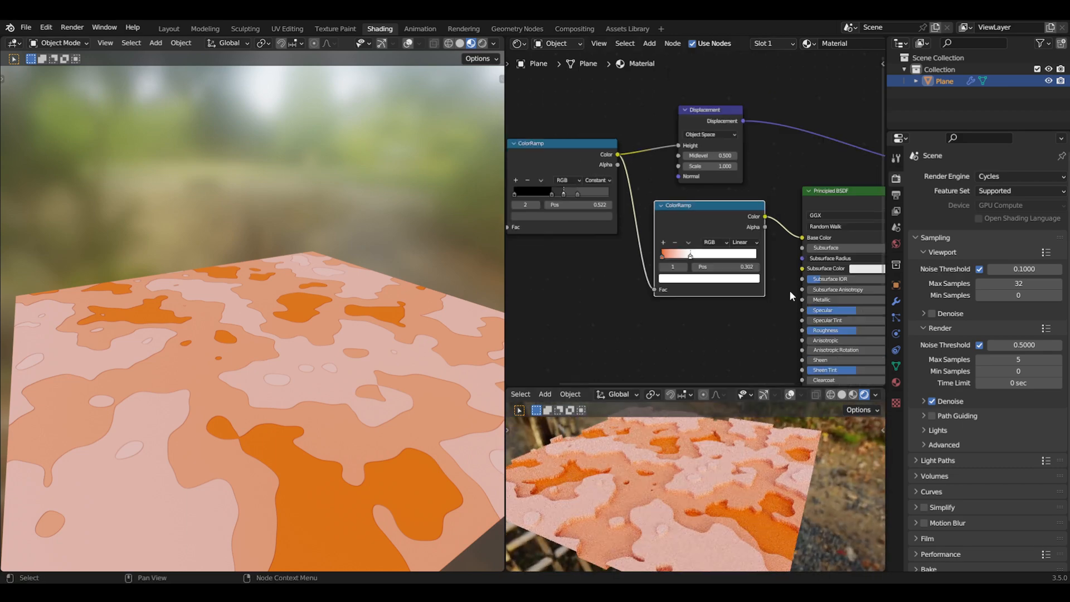
# Step: Return to the Layout workspace and add an Area light beside the plane
pyautogui.click(168, 28)
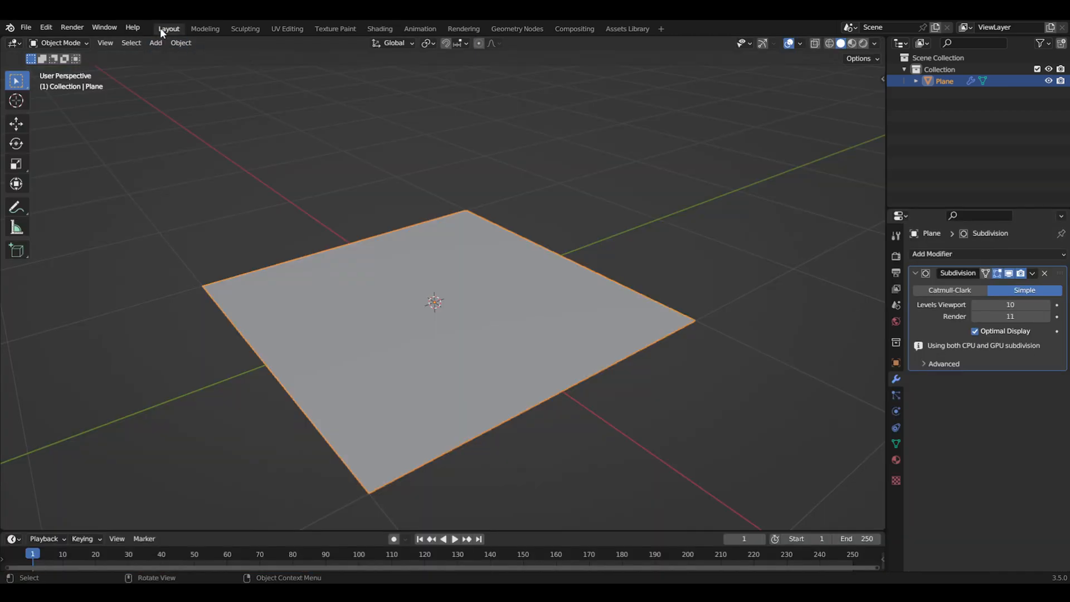
pyautogui.click(155, 43)
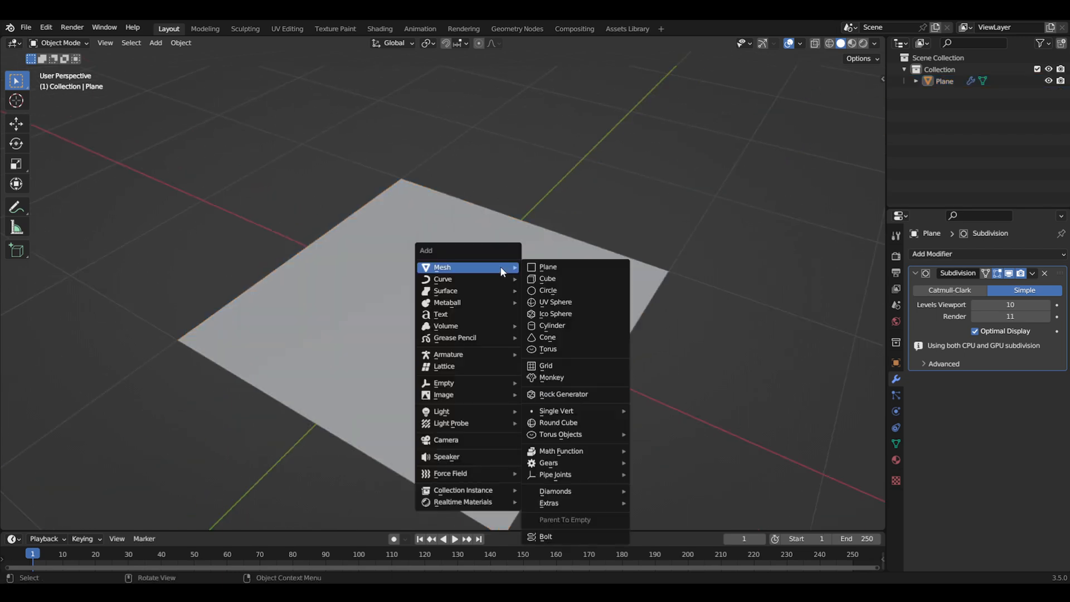
pyautogui.moveTo(466, 279)
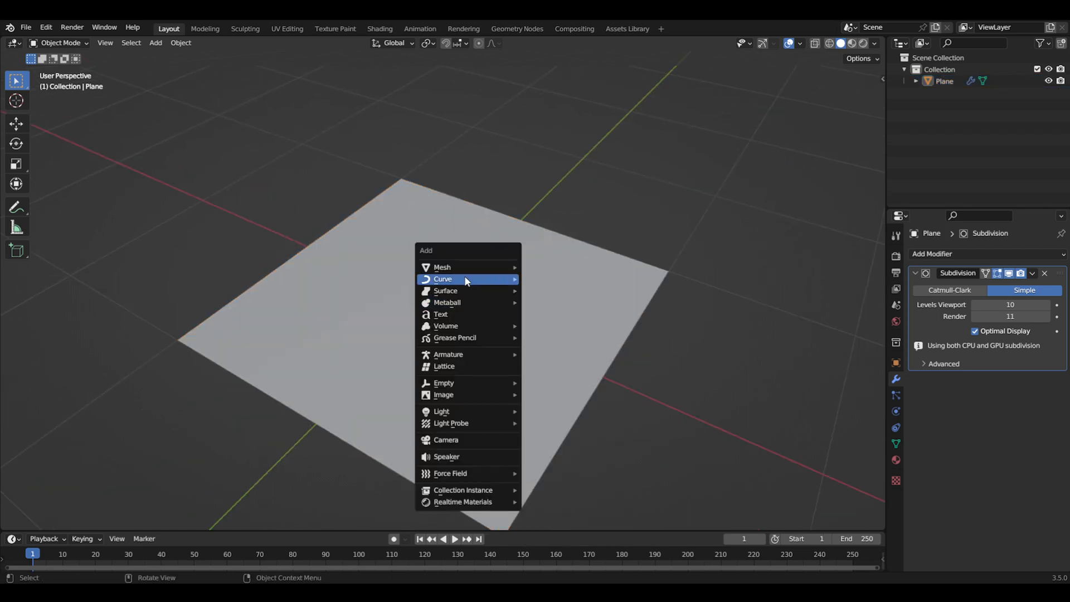
pyautogui.moveTo(441, 411)
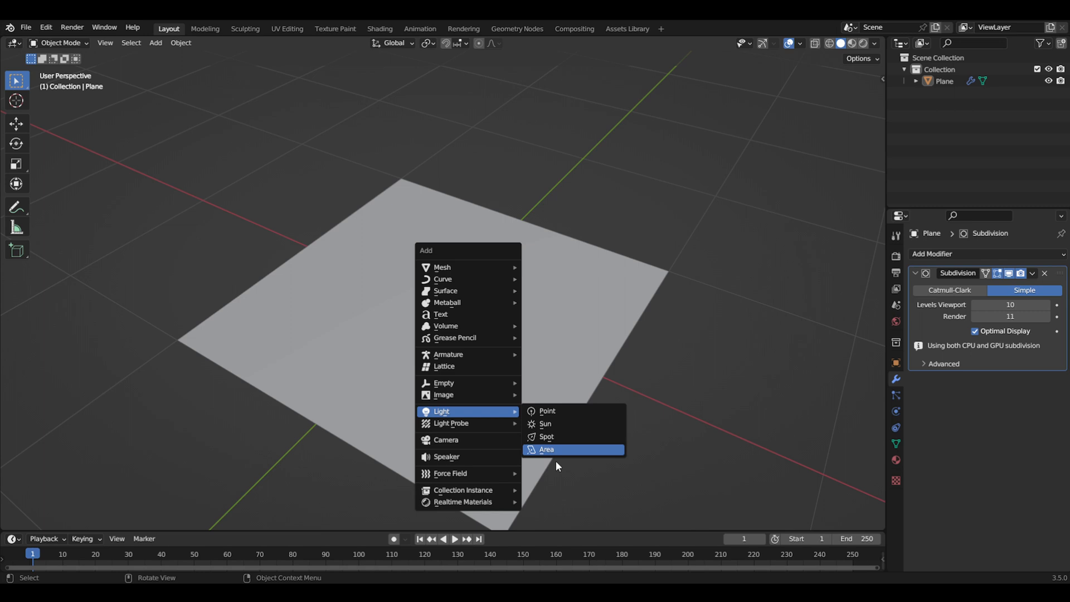
pyautogui.click(546, 450)
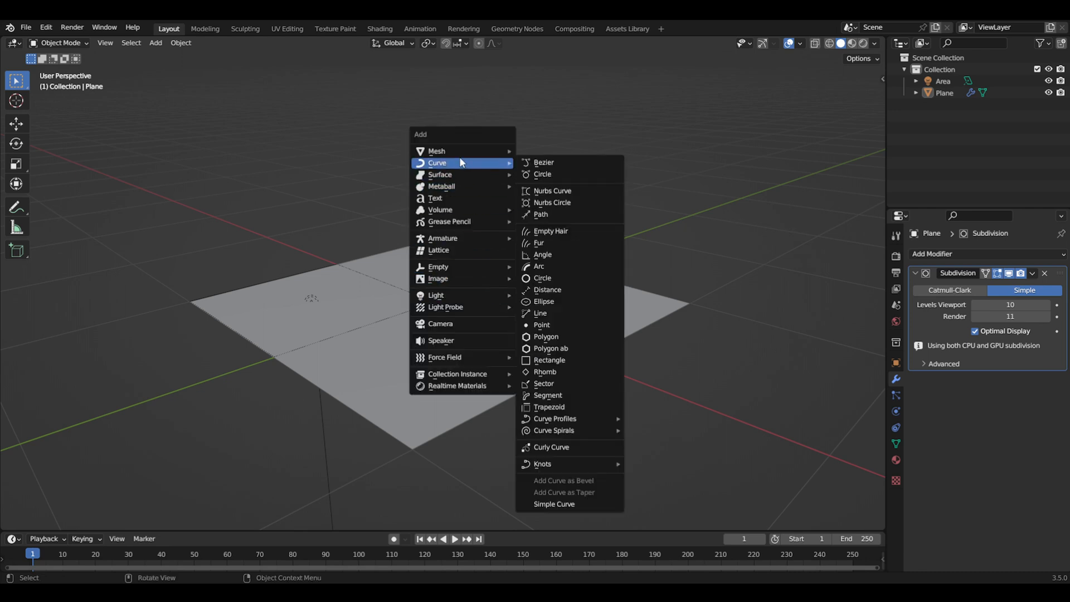
pyautogui.moveTo(442, 186)
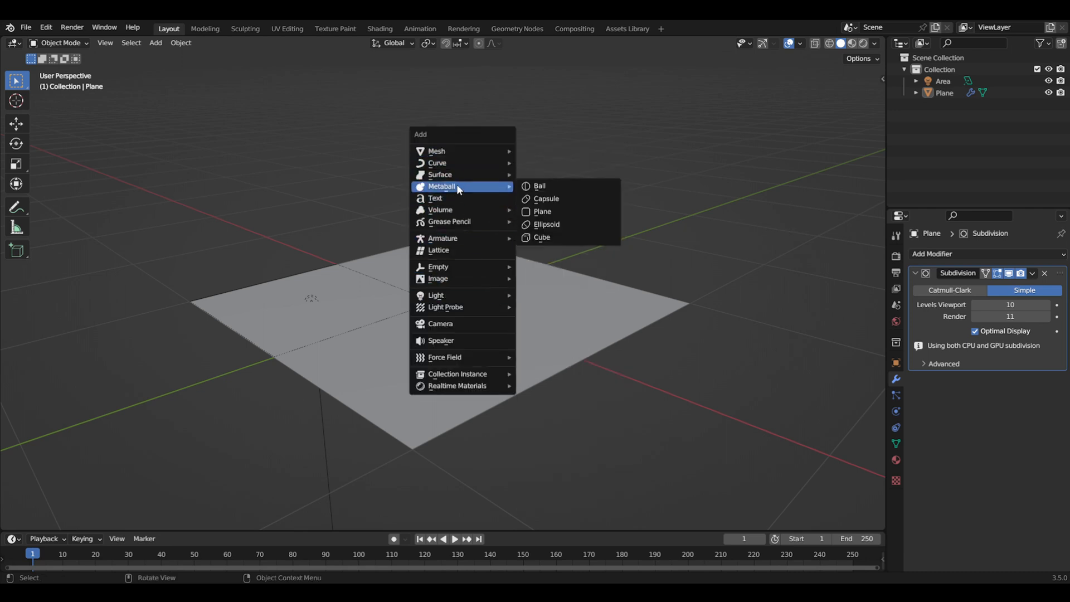
# Step: Add an orthographic camera with scale 2.4 and view the terrain in Rendered shading
pyautogui.click(440, 323)
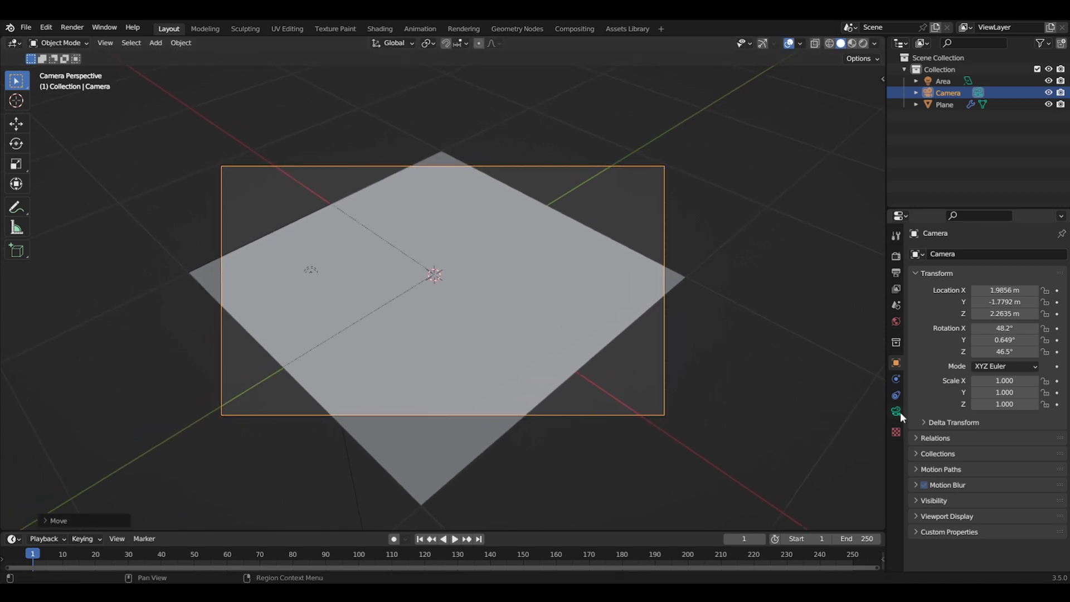
pyautogui.click(897, 411)
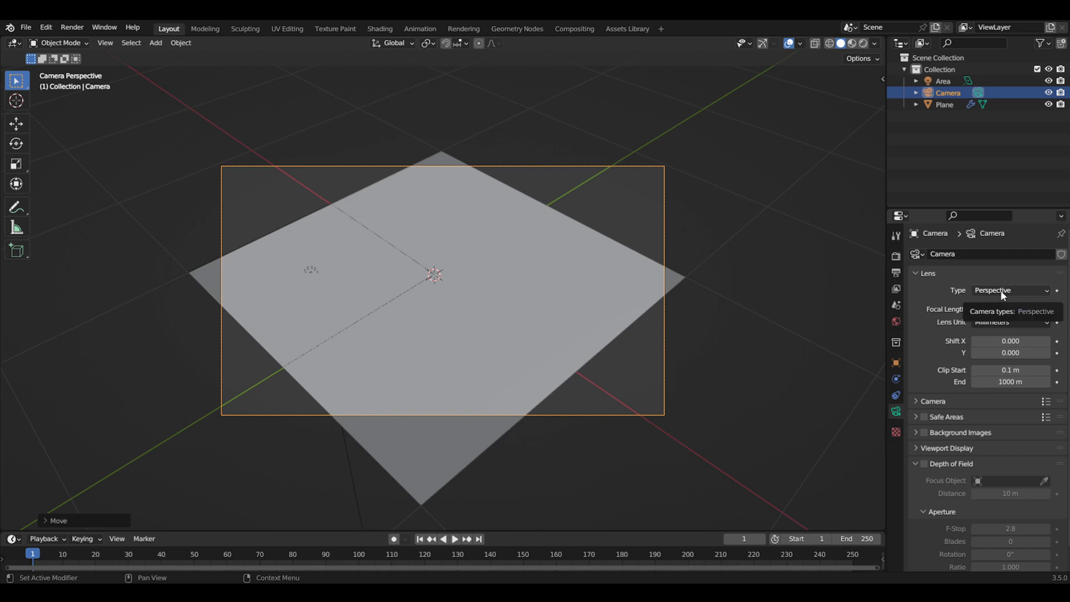
pyautogui.click(1010, 290)
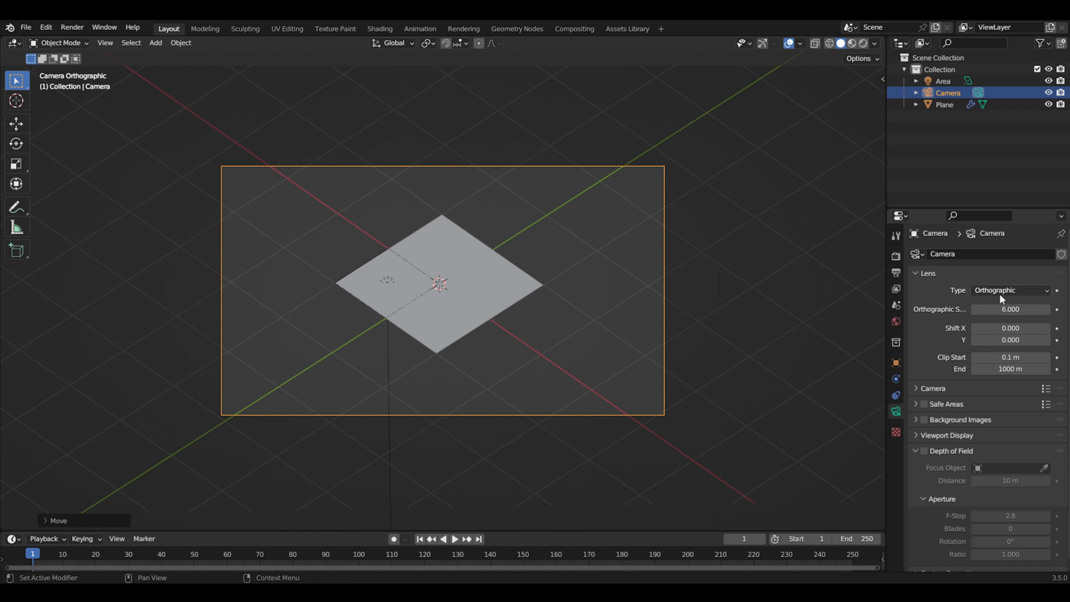
pyautogui.moveTo(1010, 310); pyautogui.dragTo(1024, 309)
pyautogui.write('2.400')
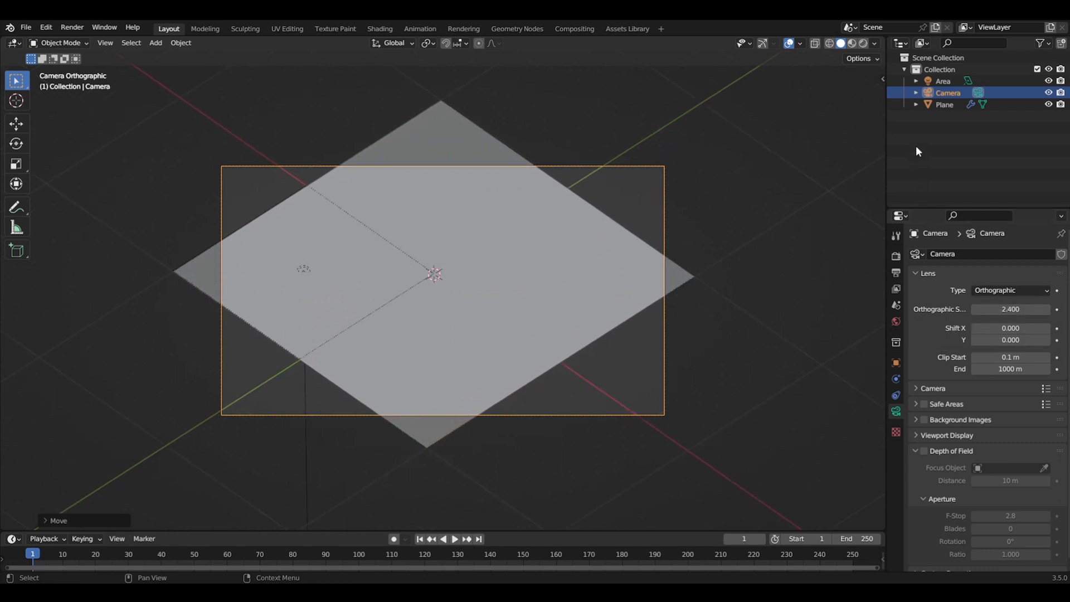
pyautogui.click(851, 43)
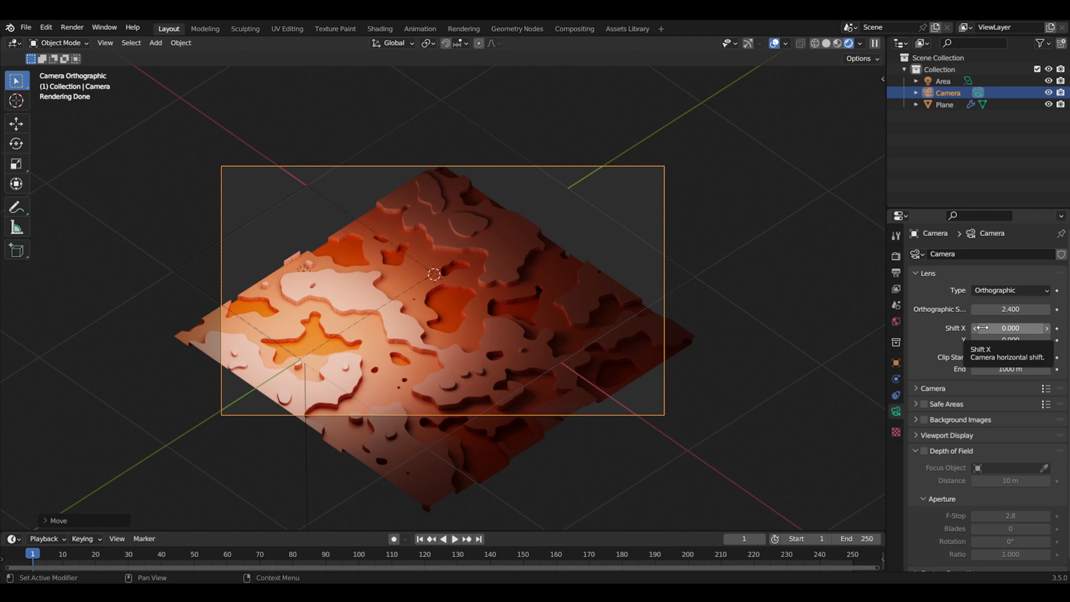
# Step: Set camera orthographic scale 1.4 and Shift Y 0.1, then enable depth of field
pyautogui.moveTo(1010, 328); pyautogui.dragTo(1024, 329)
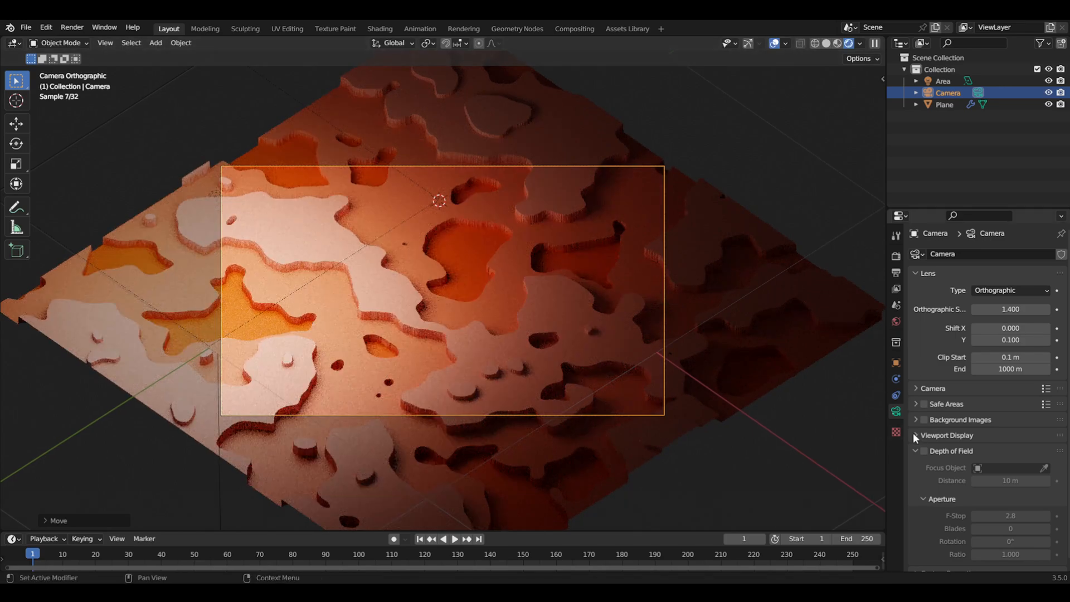
pyautogui.click(923, 450)
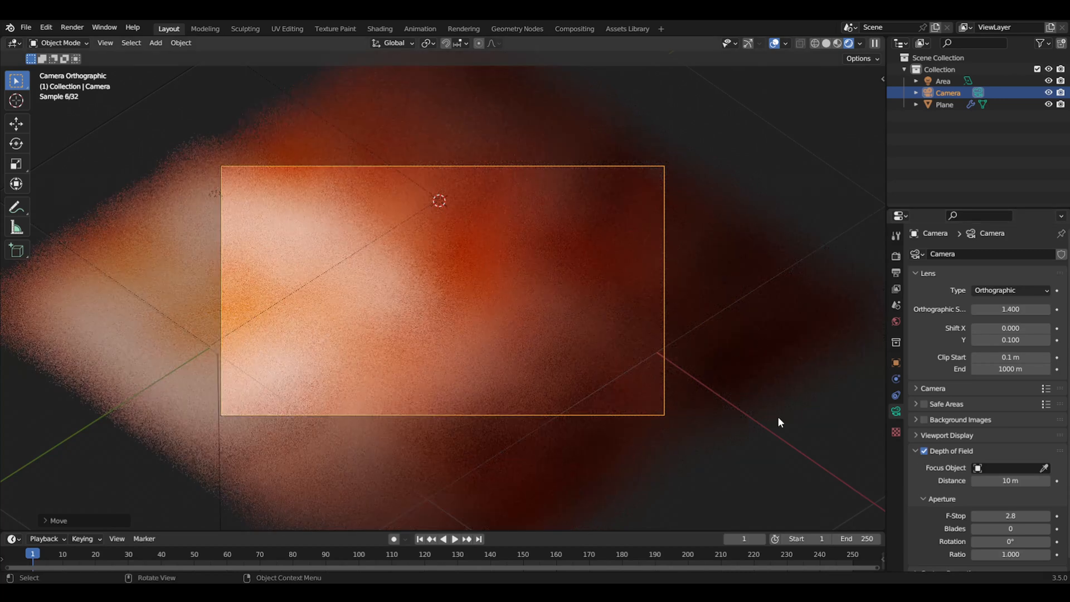
# Step: Add a sphere Empty on the terrain and make it the camera's focus object
pyautogui.click(156, 42)
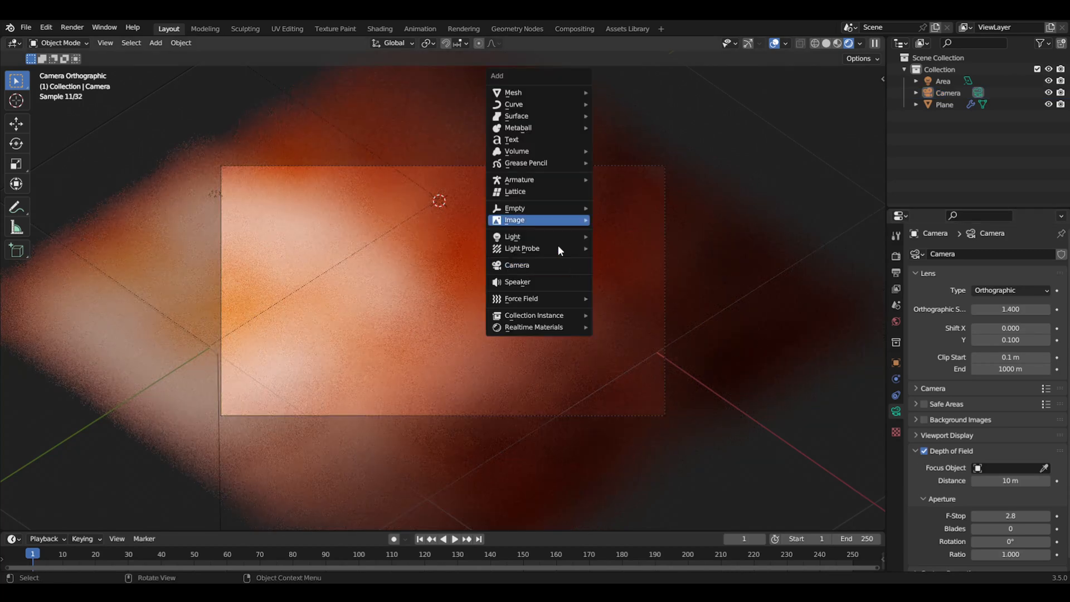
pyautogui.moveTo(523, 236)
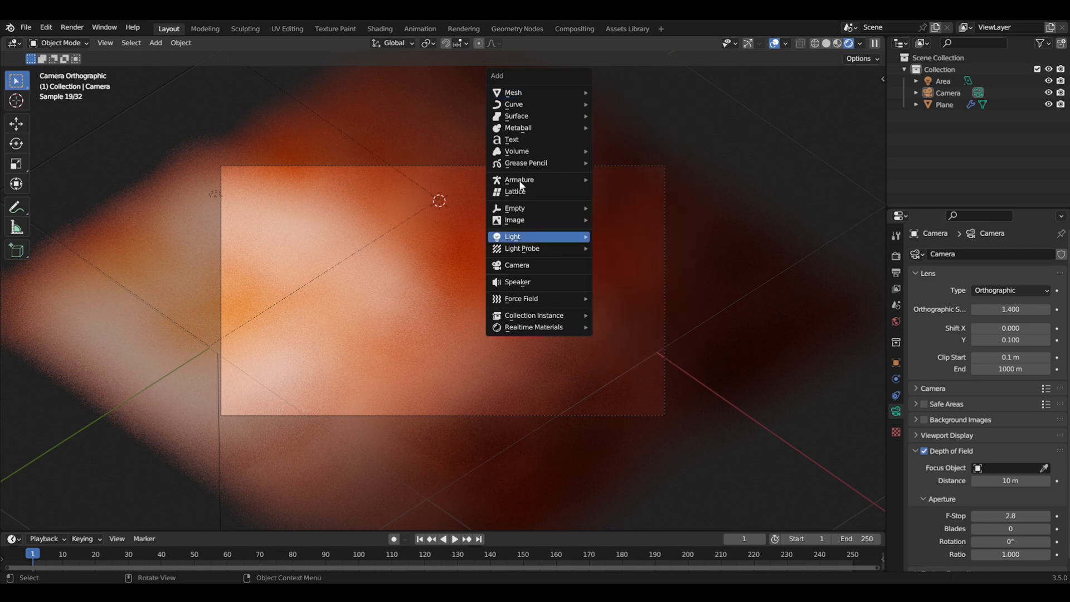
pyautogui.moveTo(515, 208)
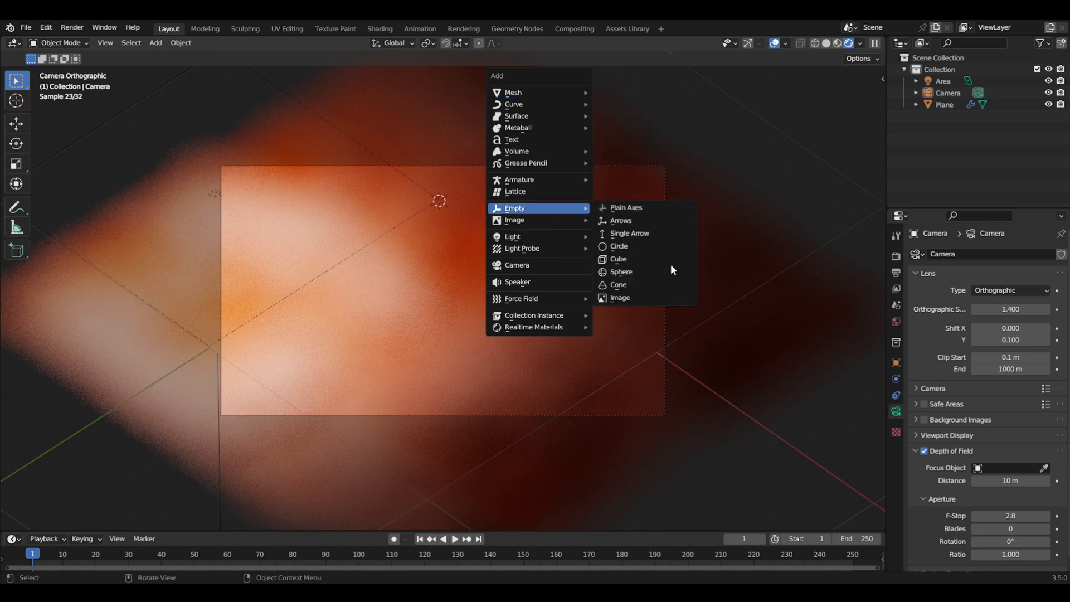
pyautogui.click(620, 272)
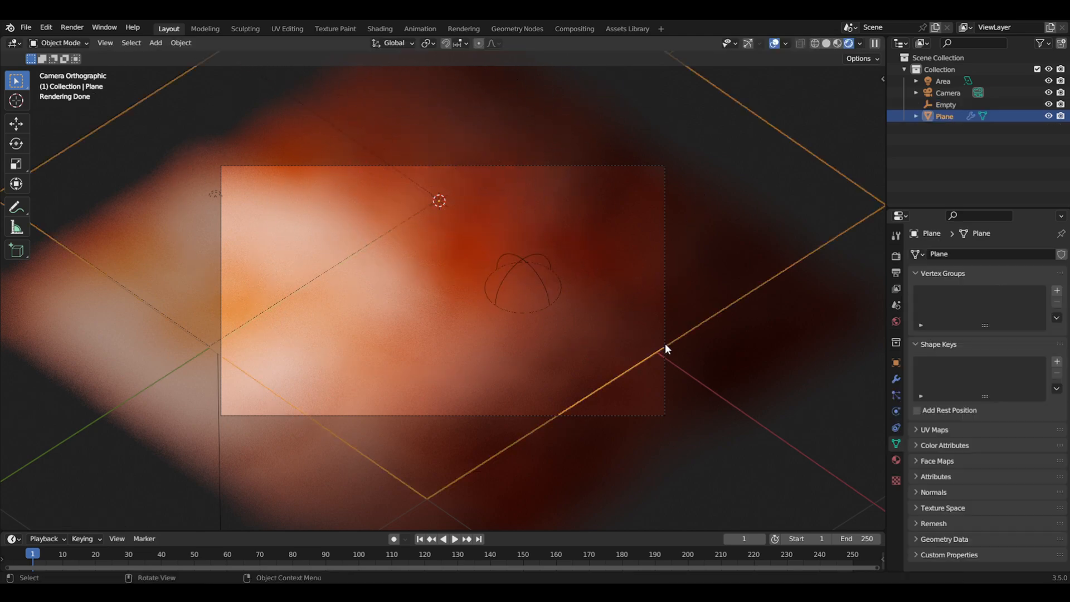
pyautogui.click(948, 92)
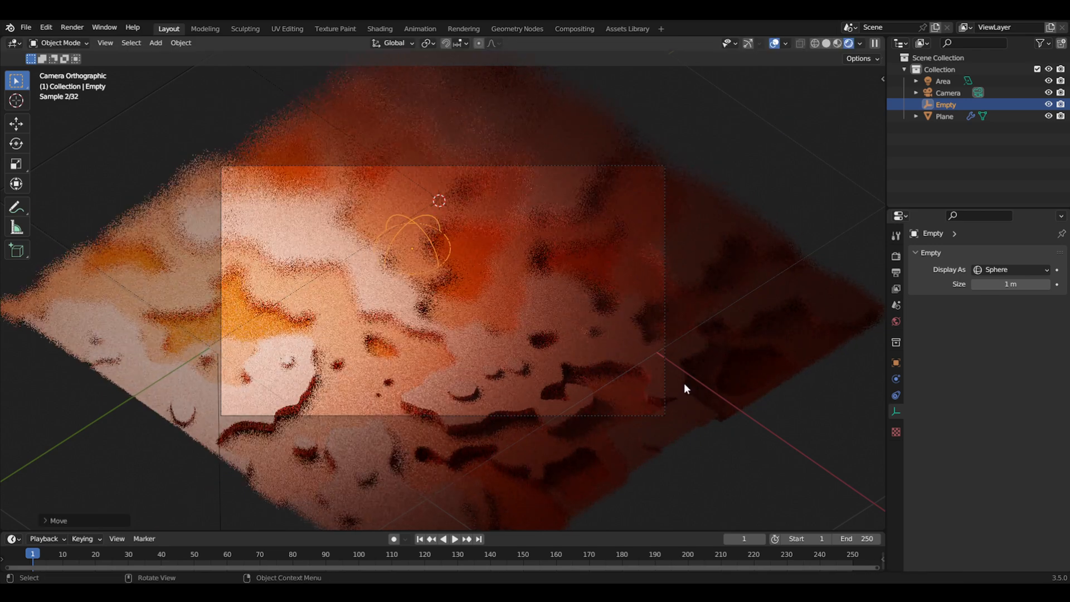
pyautogui.click(948, 92)
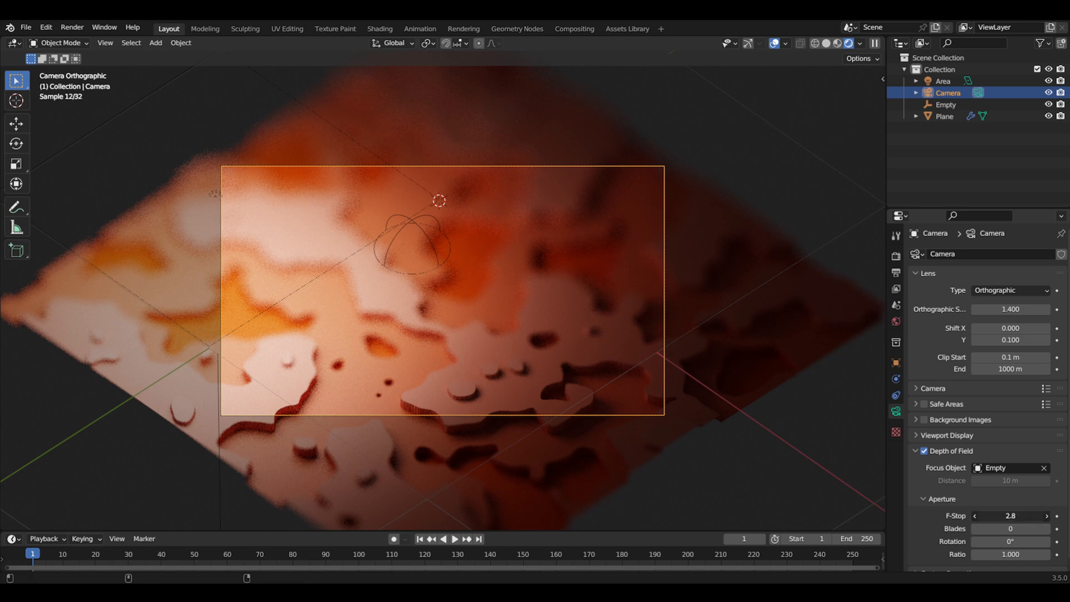
pyautogui.click(1010, 516)
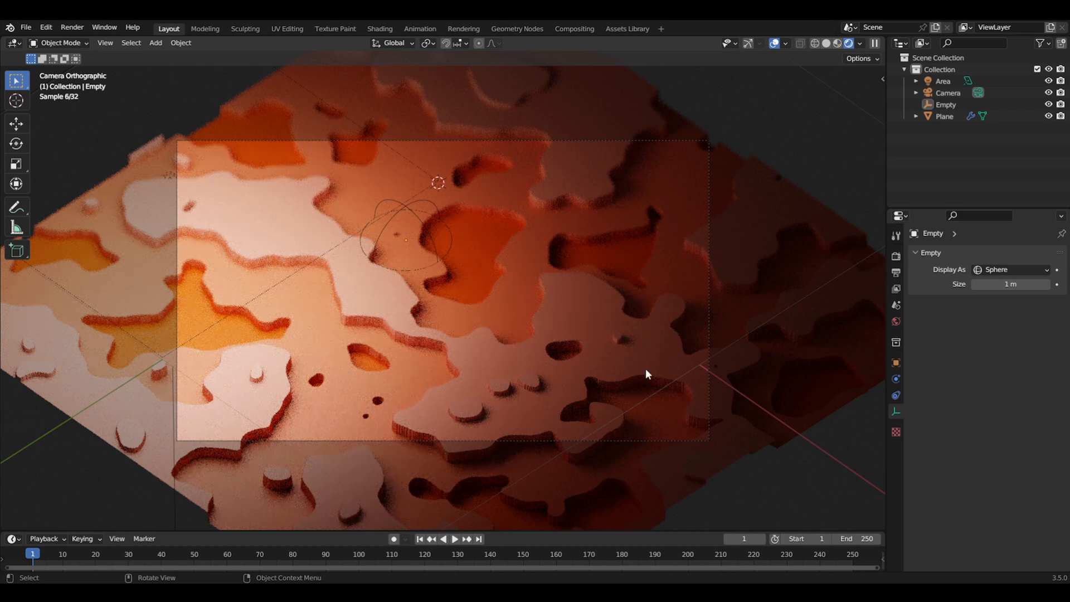
pyautogui.moveTo(876, 344)
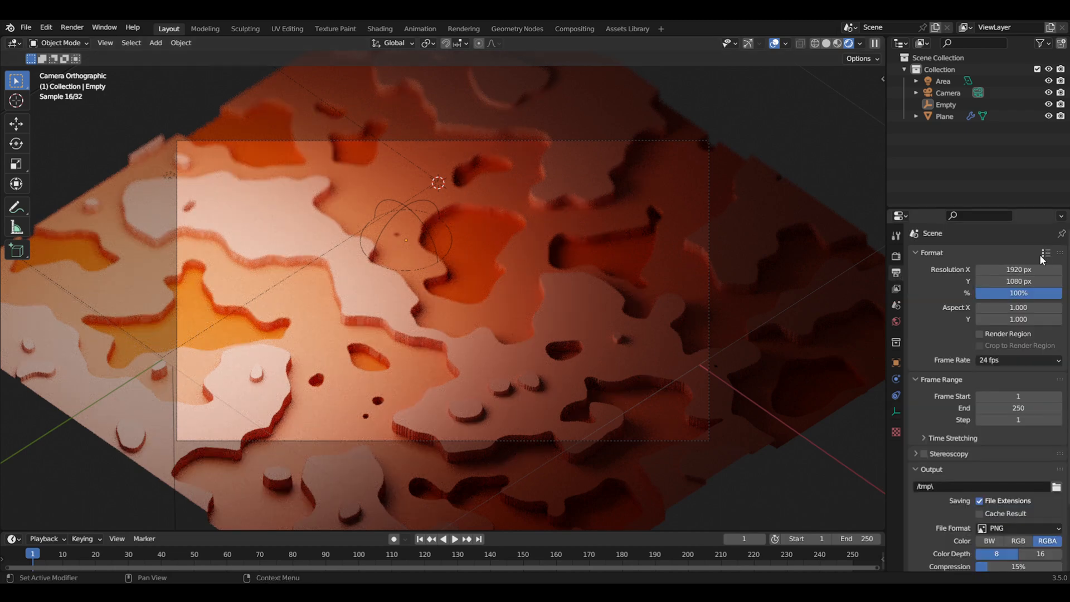
# Step: Apply the 4K UHDTV 2160p format preset (3840 × 2160)
pyautogui.click(1045, 253)
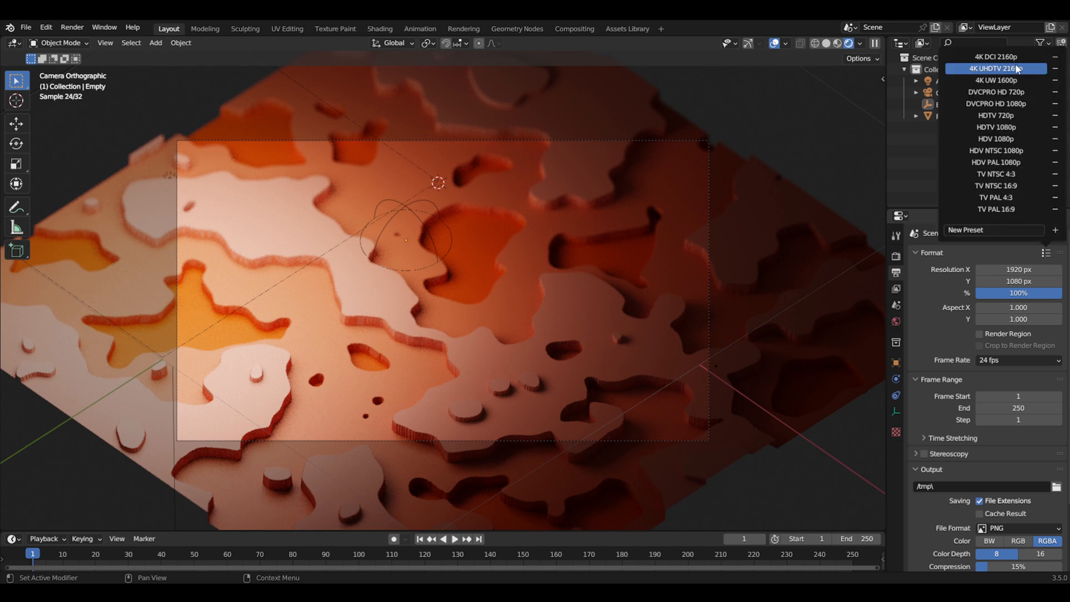
pyautogui.click(997, 68)
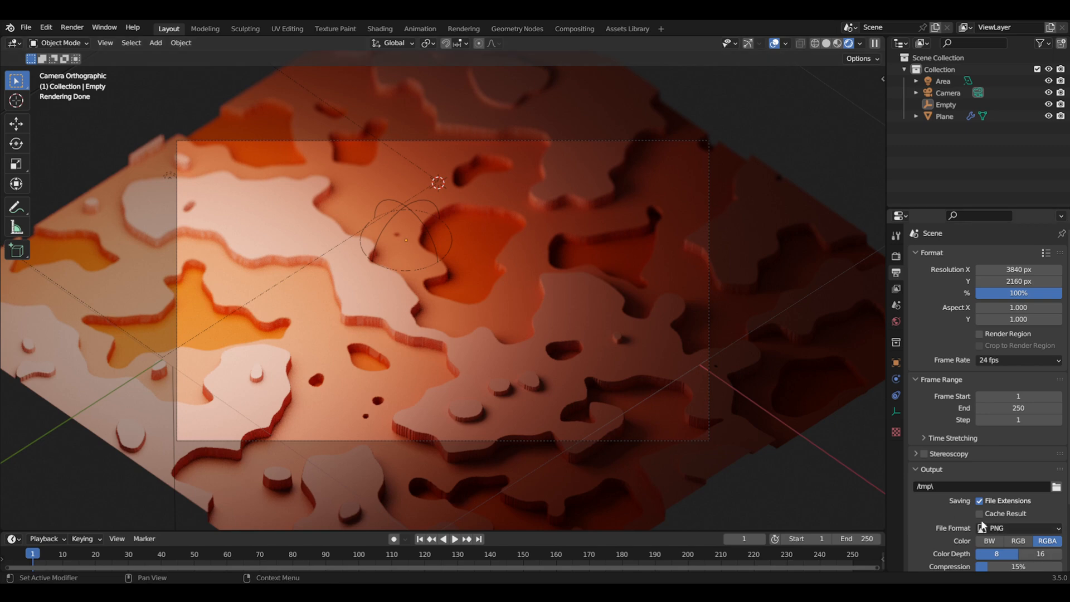
pyautogui.moveTo(581, 385)
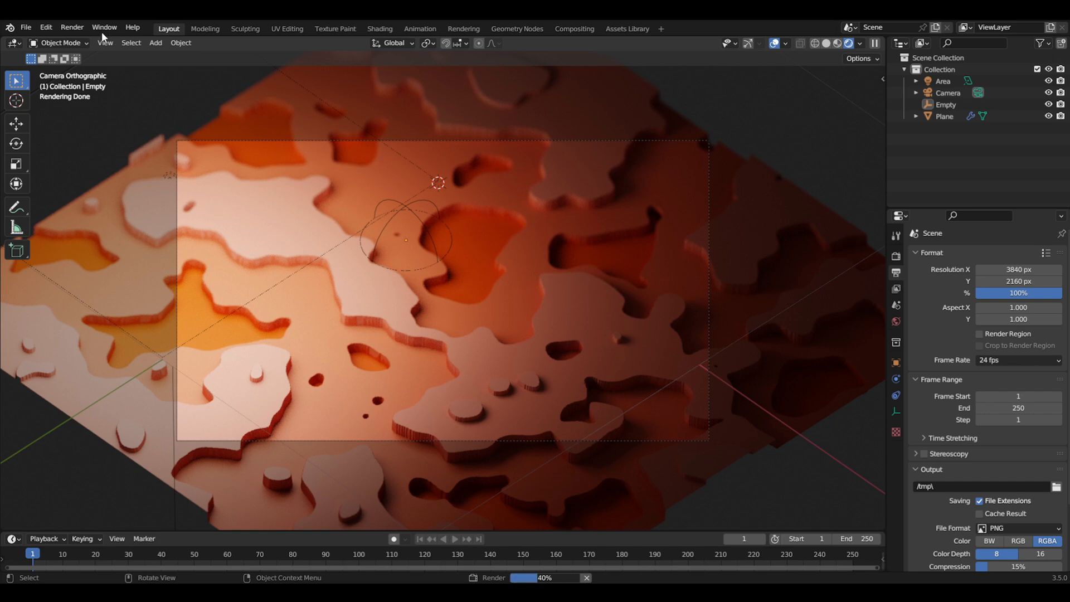
pyautogui.moveTo(202, 112)
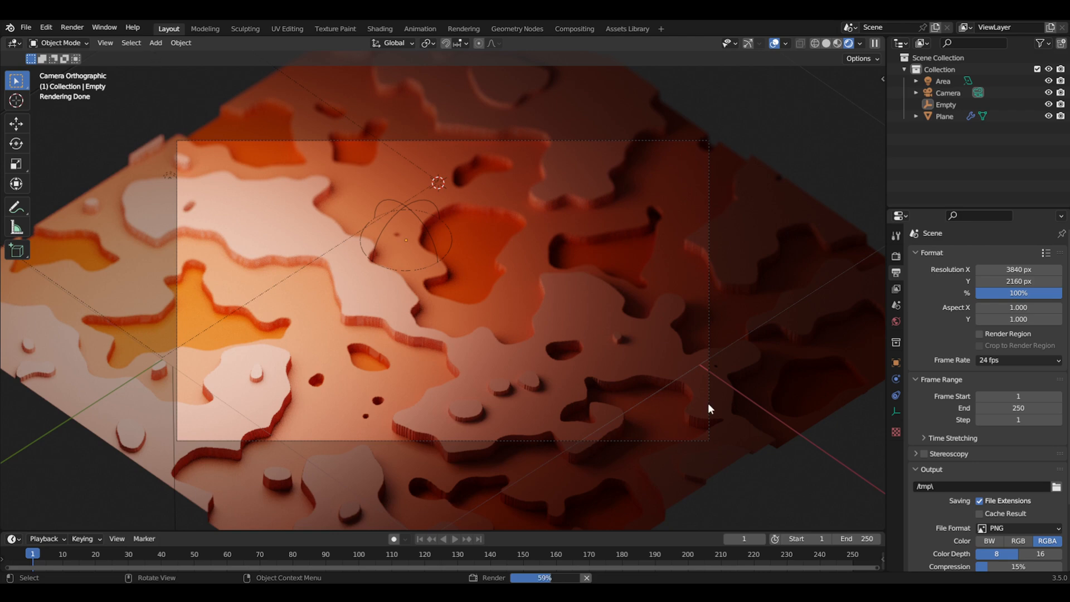
pyautogui.moveTo(486, 340)
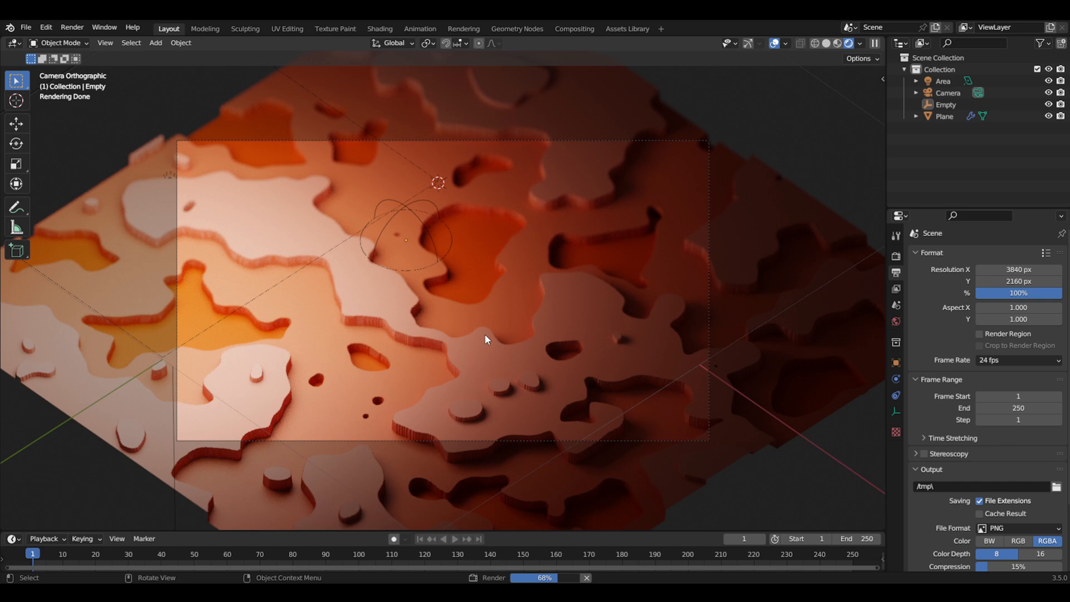
pyautogui.moveTo(673, 472)
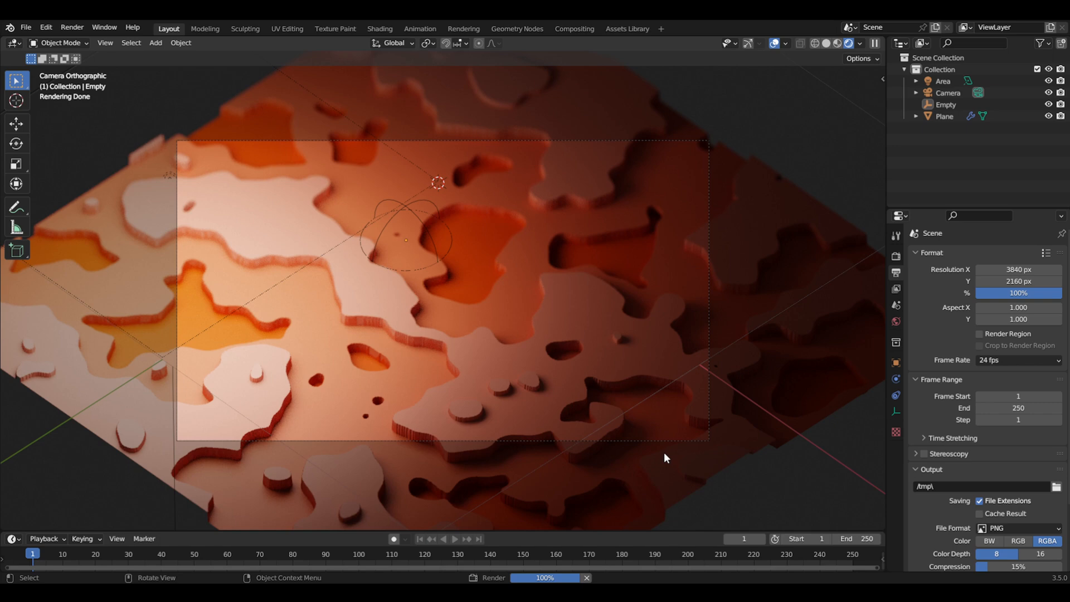
pyautogui.moveTo(383, 101)
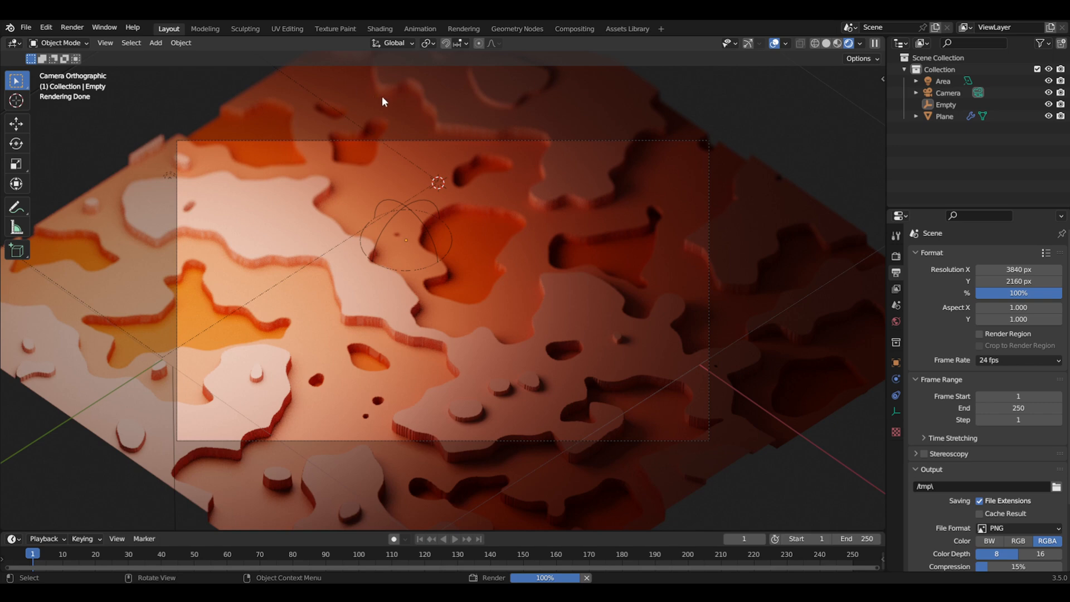
pyautogui.moveTo(640, 436)
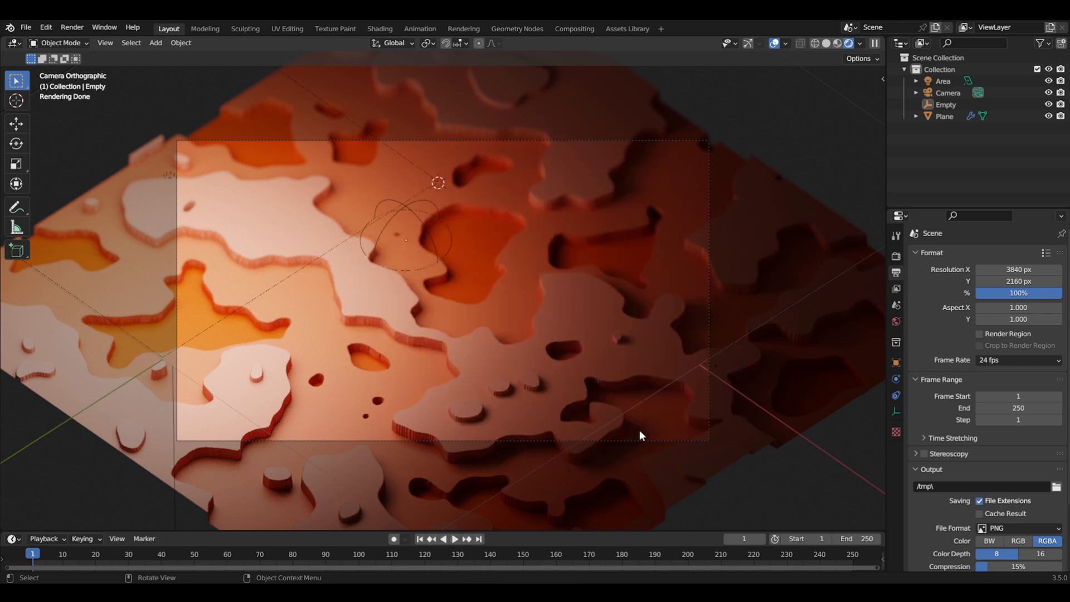
pyautogui.moveTo(606, 523)
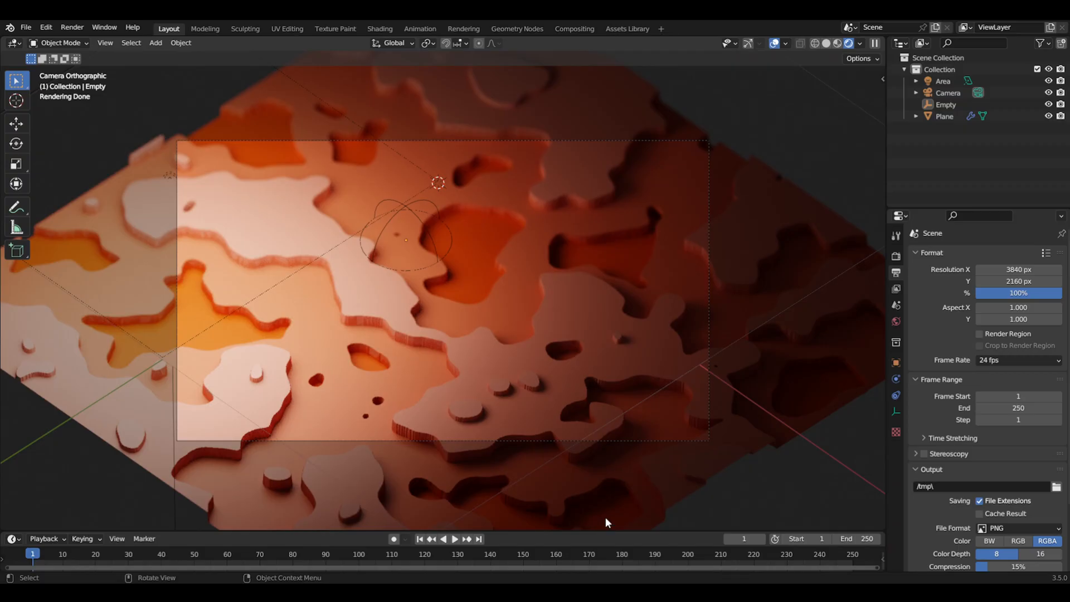
pyautogui.moveTo(527, 402)
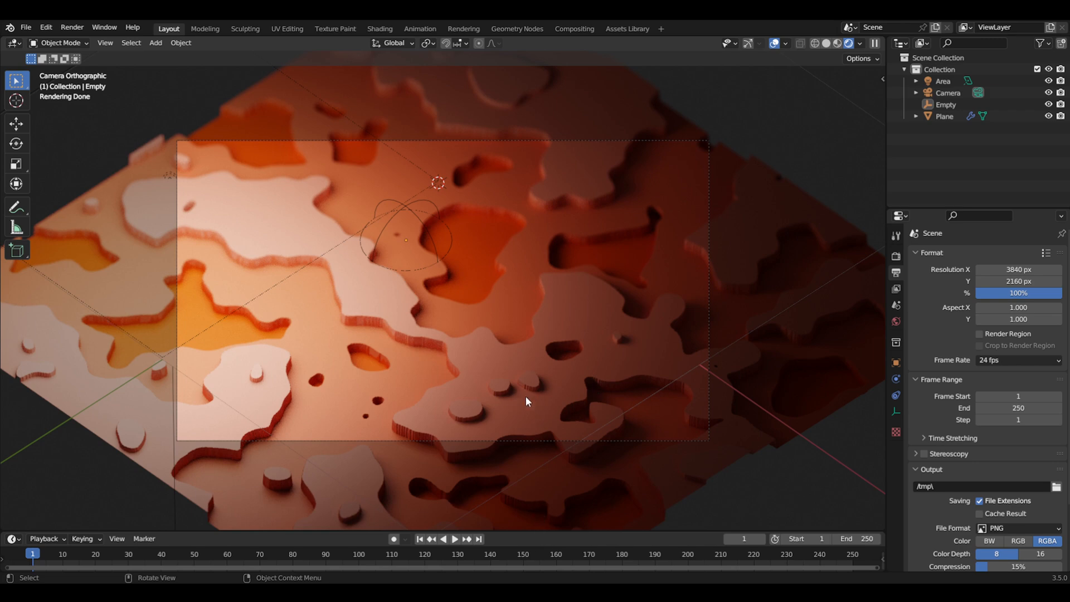
pyautogui.moveTo(606, 426)
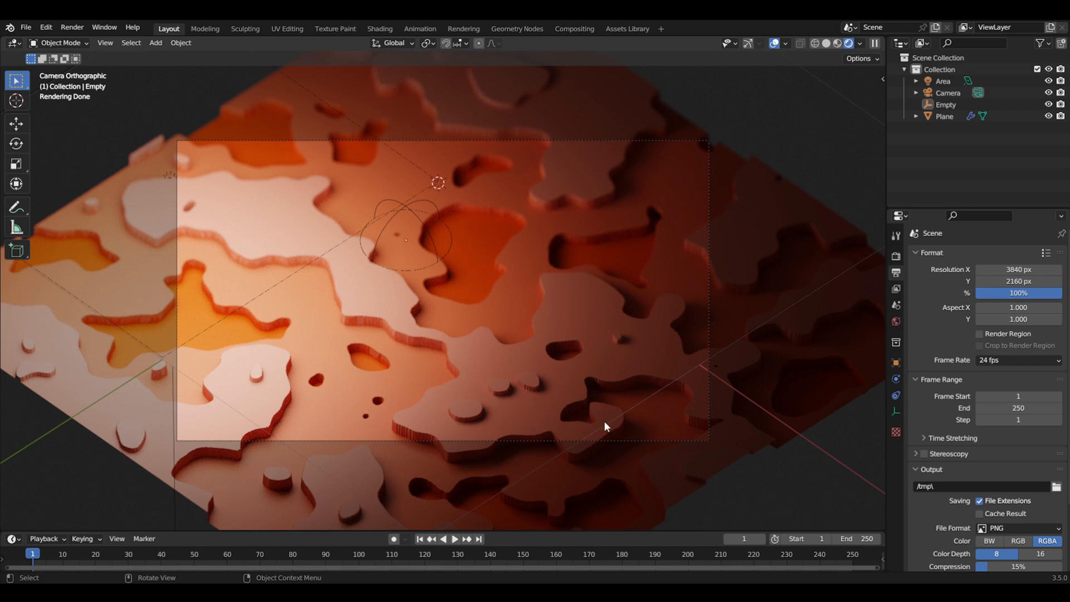
pyautogui.moveTo(826, 289)
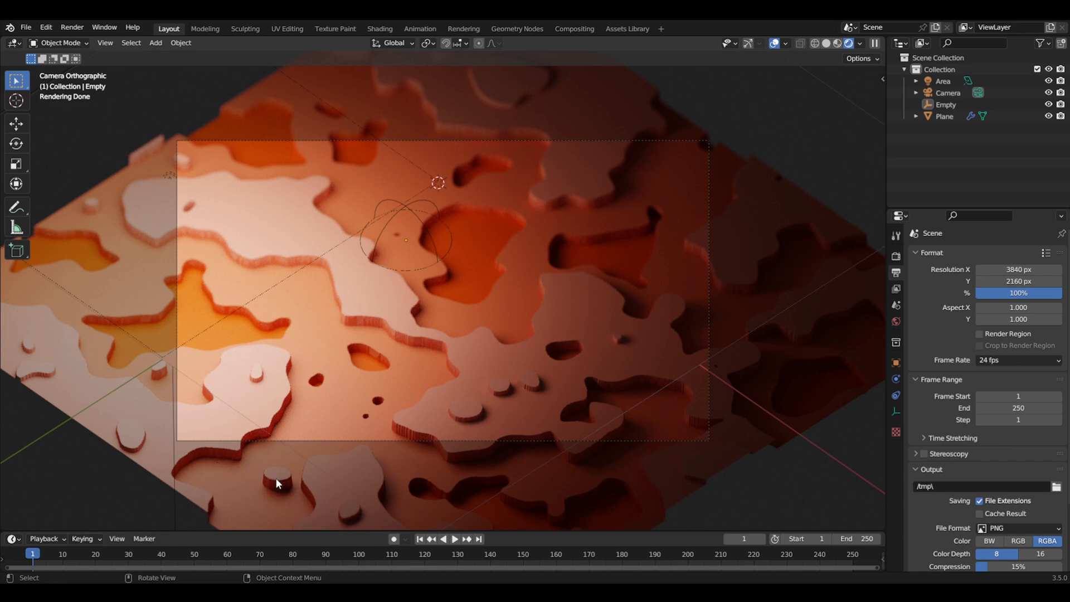
pyautogui.moveTo(483, 354)
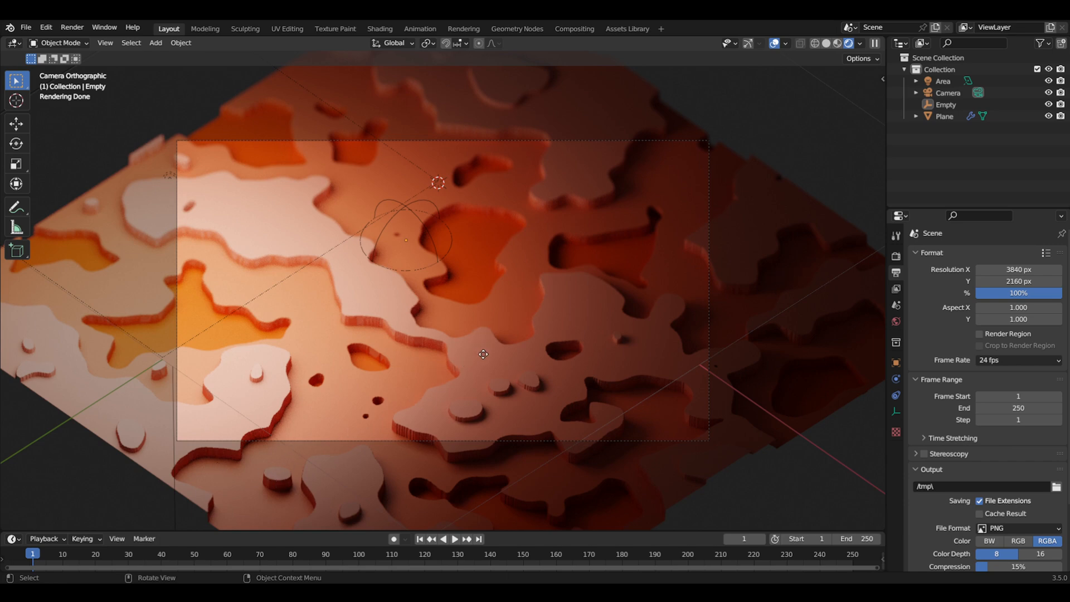
pyautogui.moveTo(544, 495)
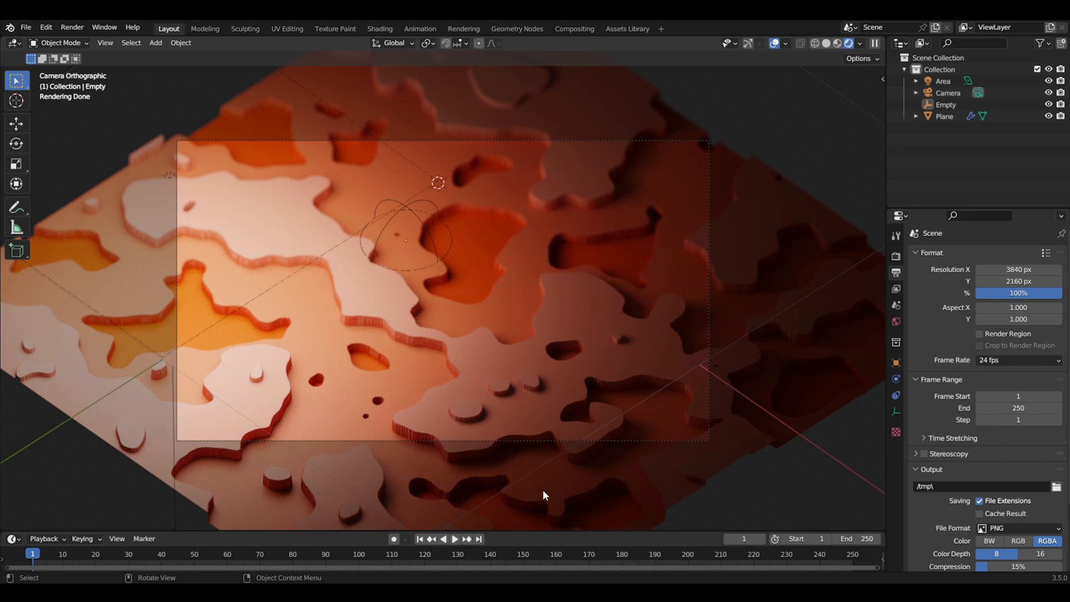